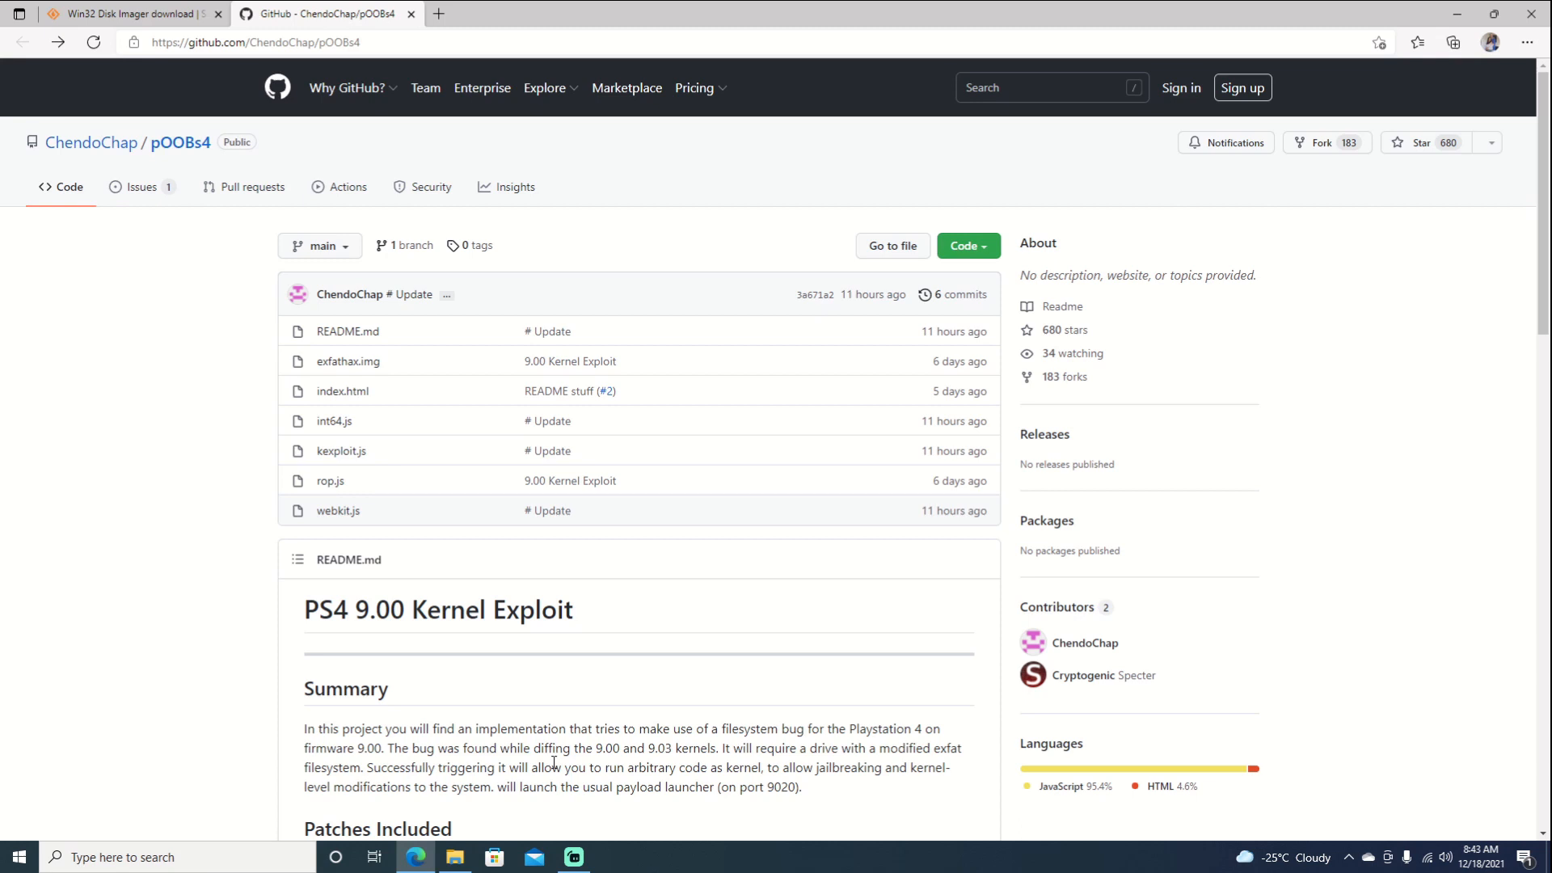
pyautogui.moveTo(391, 379)
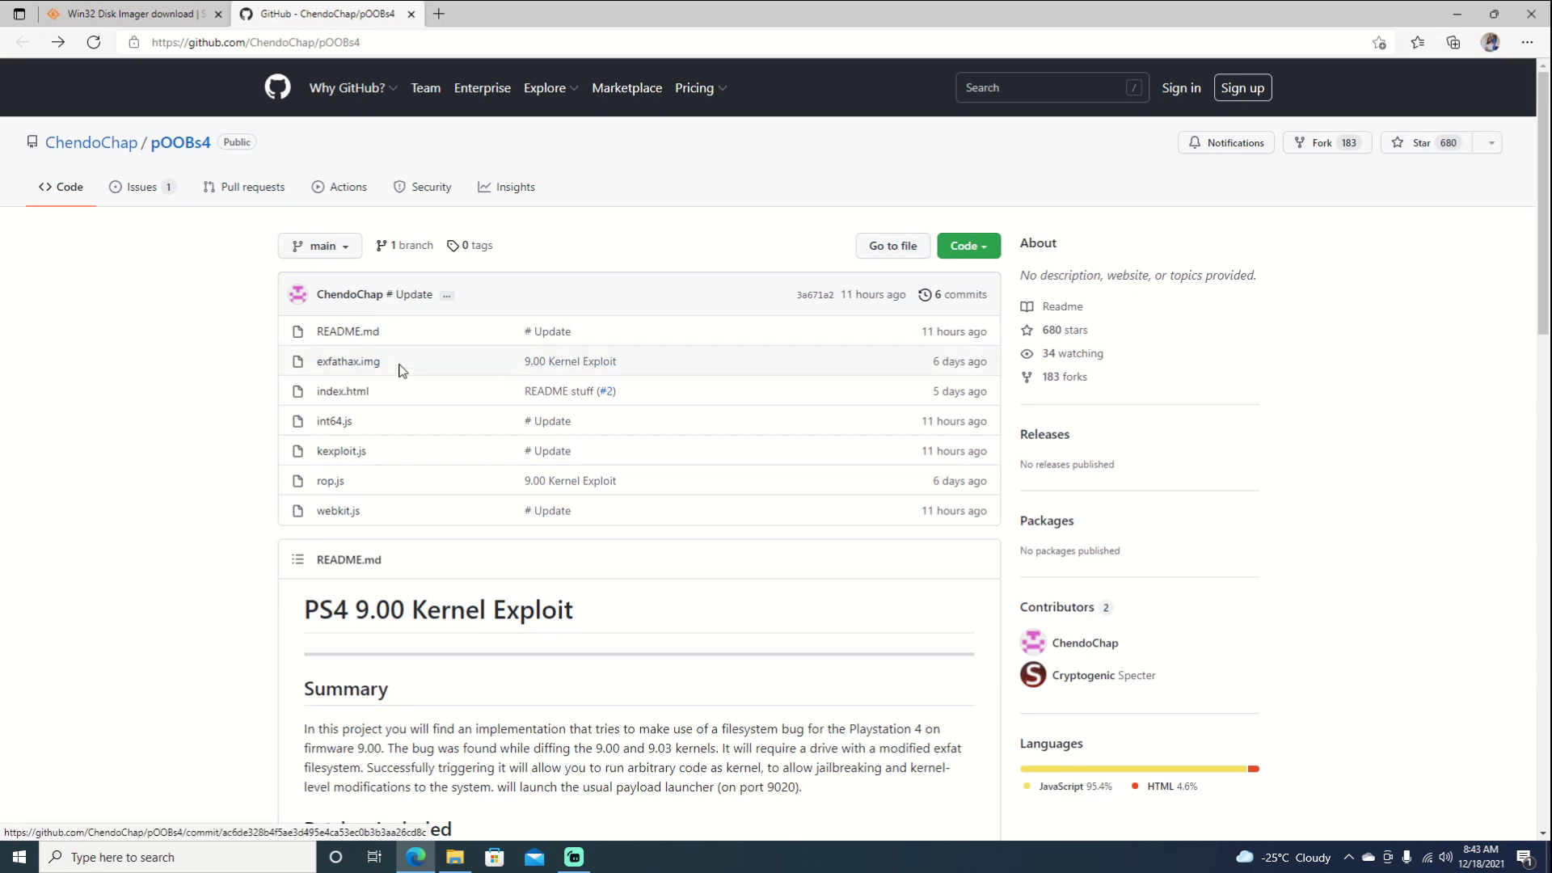
# - Download exfathax.img from the pOOBs4 repository's file page and return to the repo
pyautogui.click(961, 244)
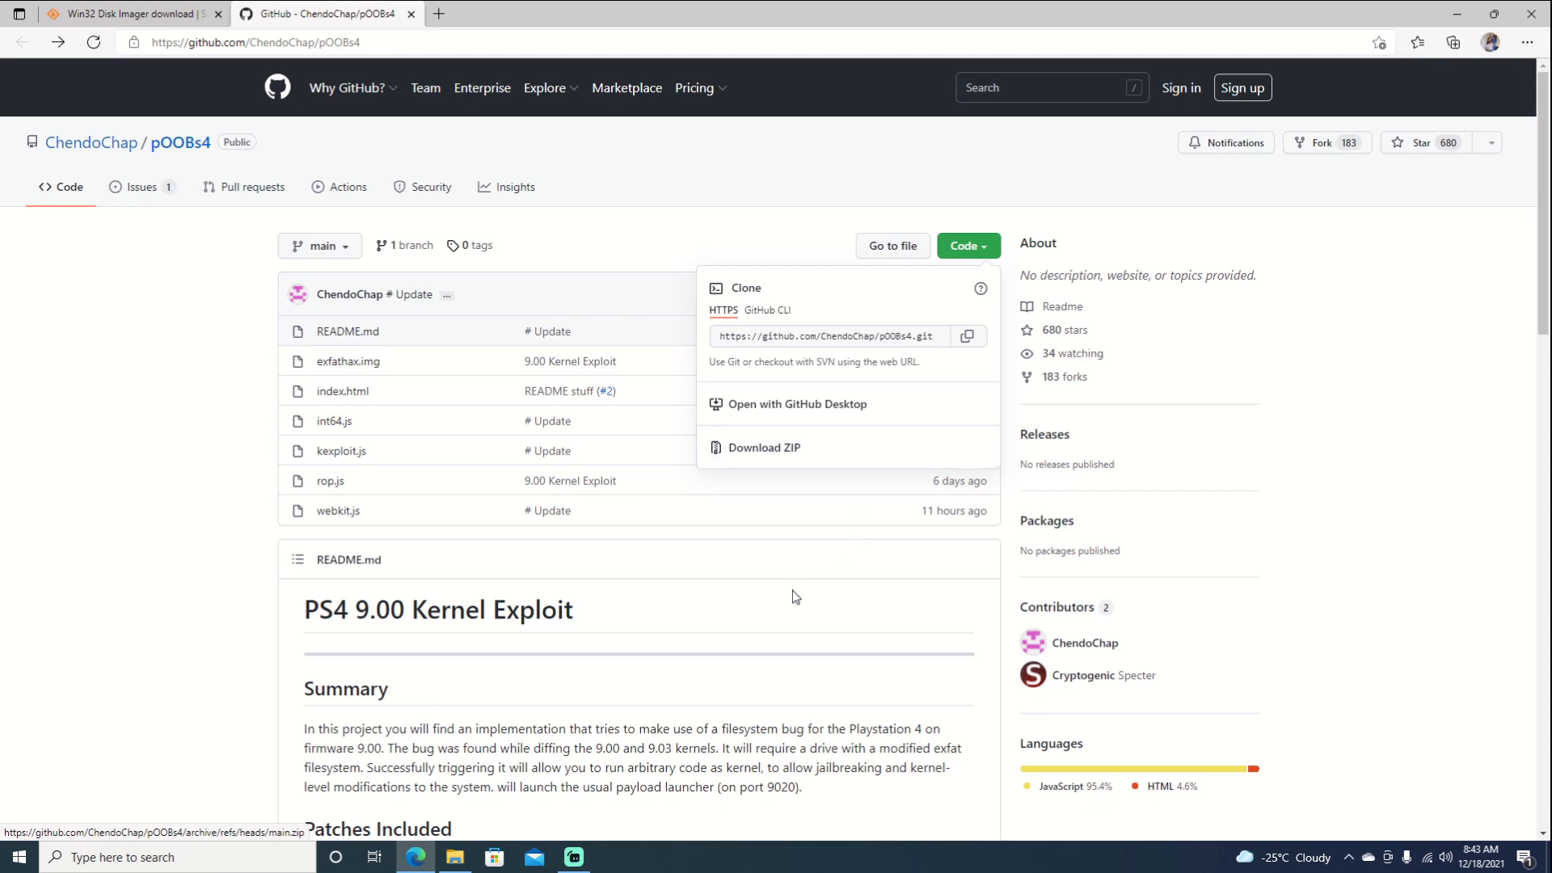
pyautogui.click(346, 373)
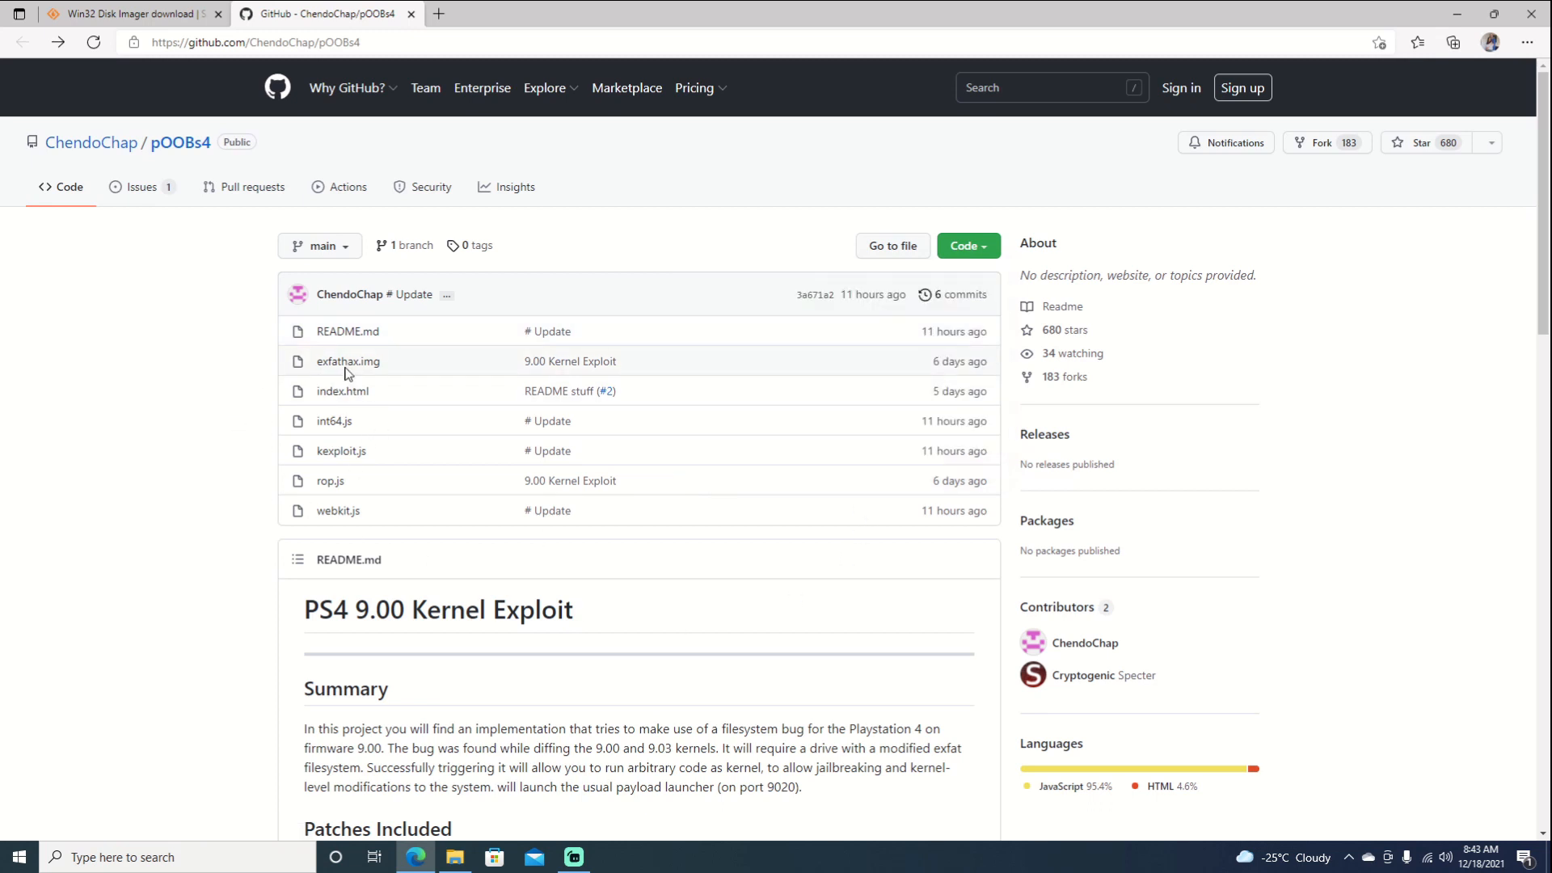
pyautogui.click(348, 360)
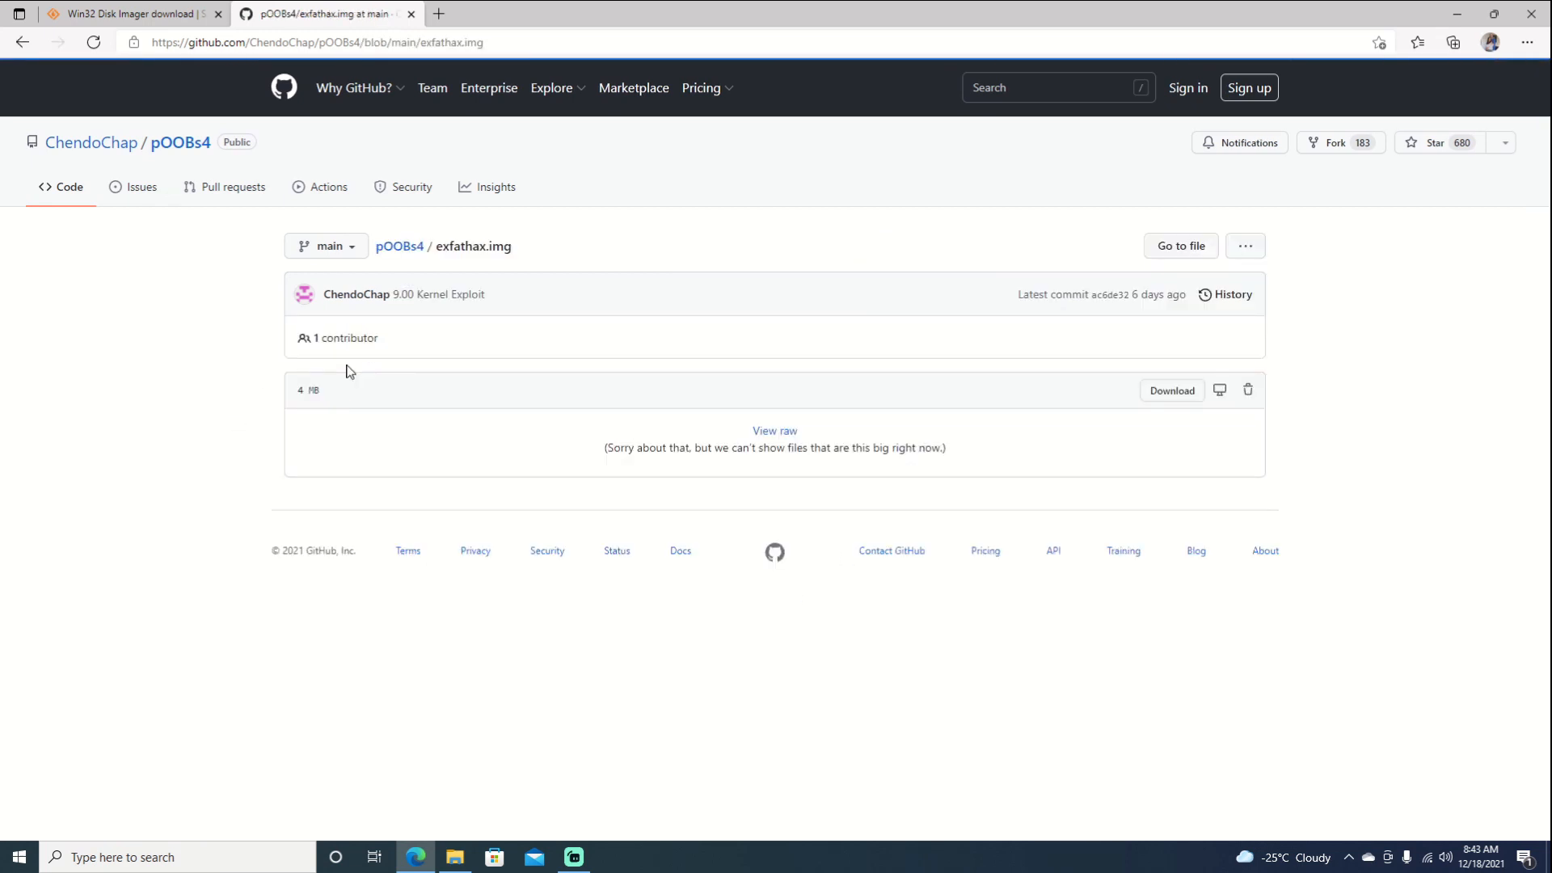
pyautogui.click(1170, 389)
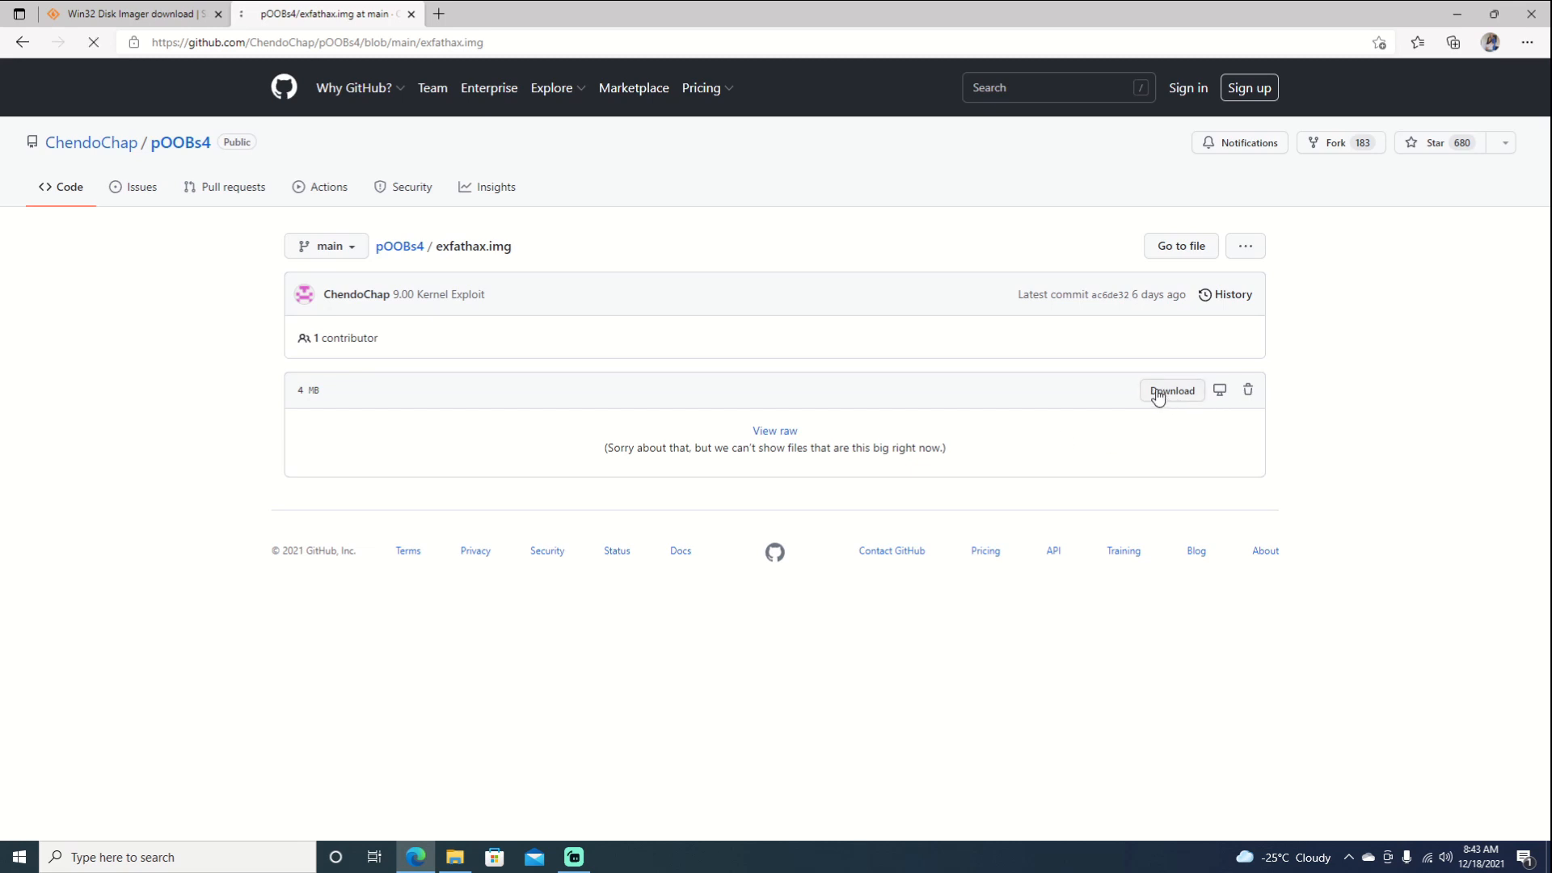
pyautogui.click(1172, 389)
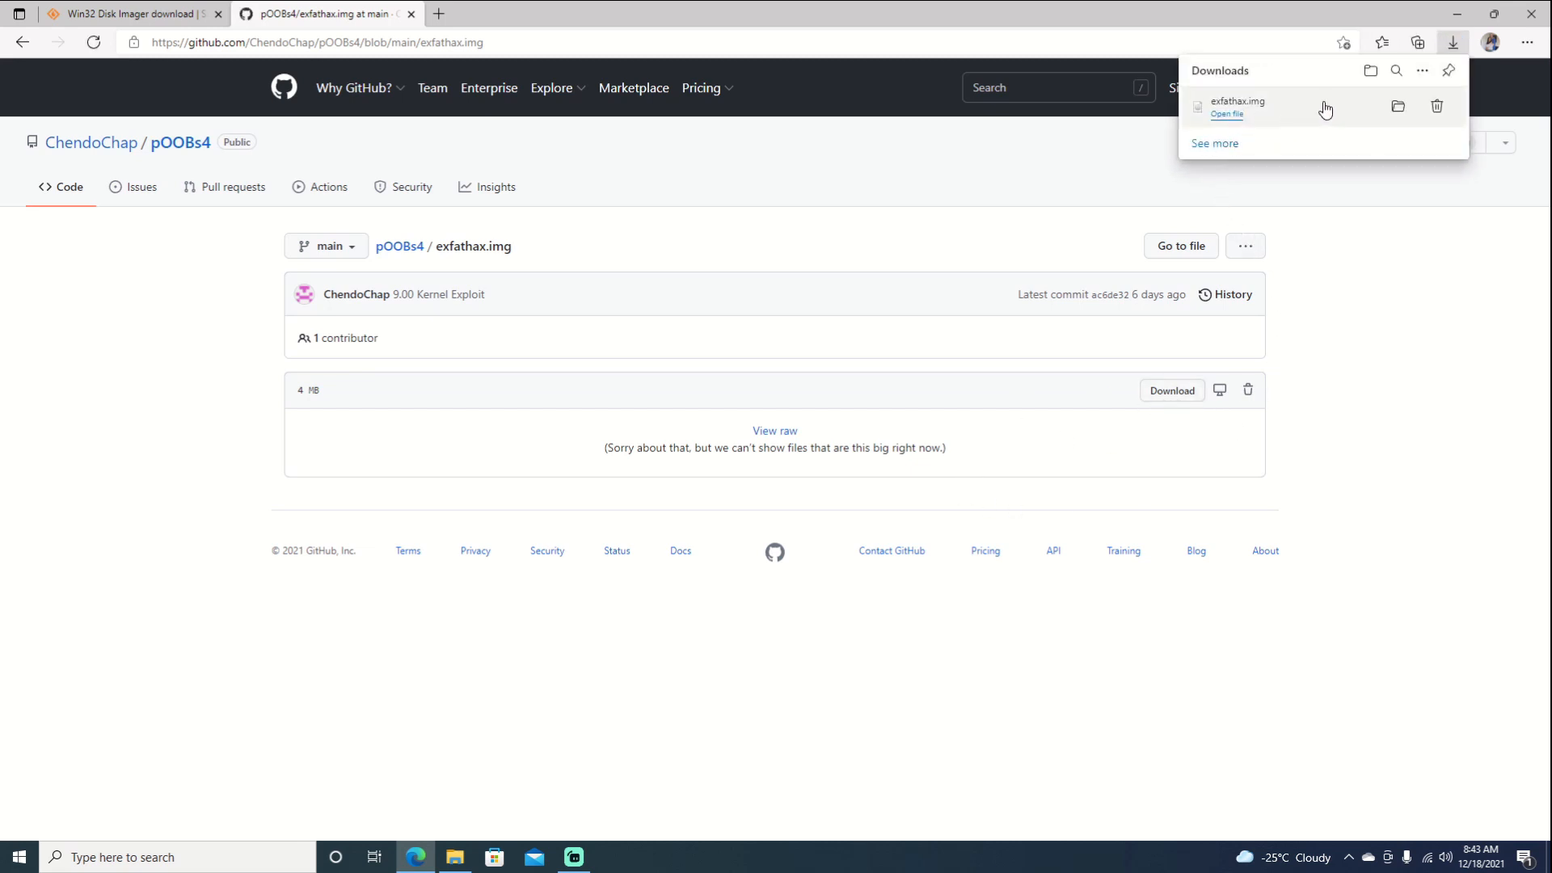
pyautogui.moveTo(5, 294)
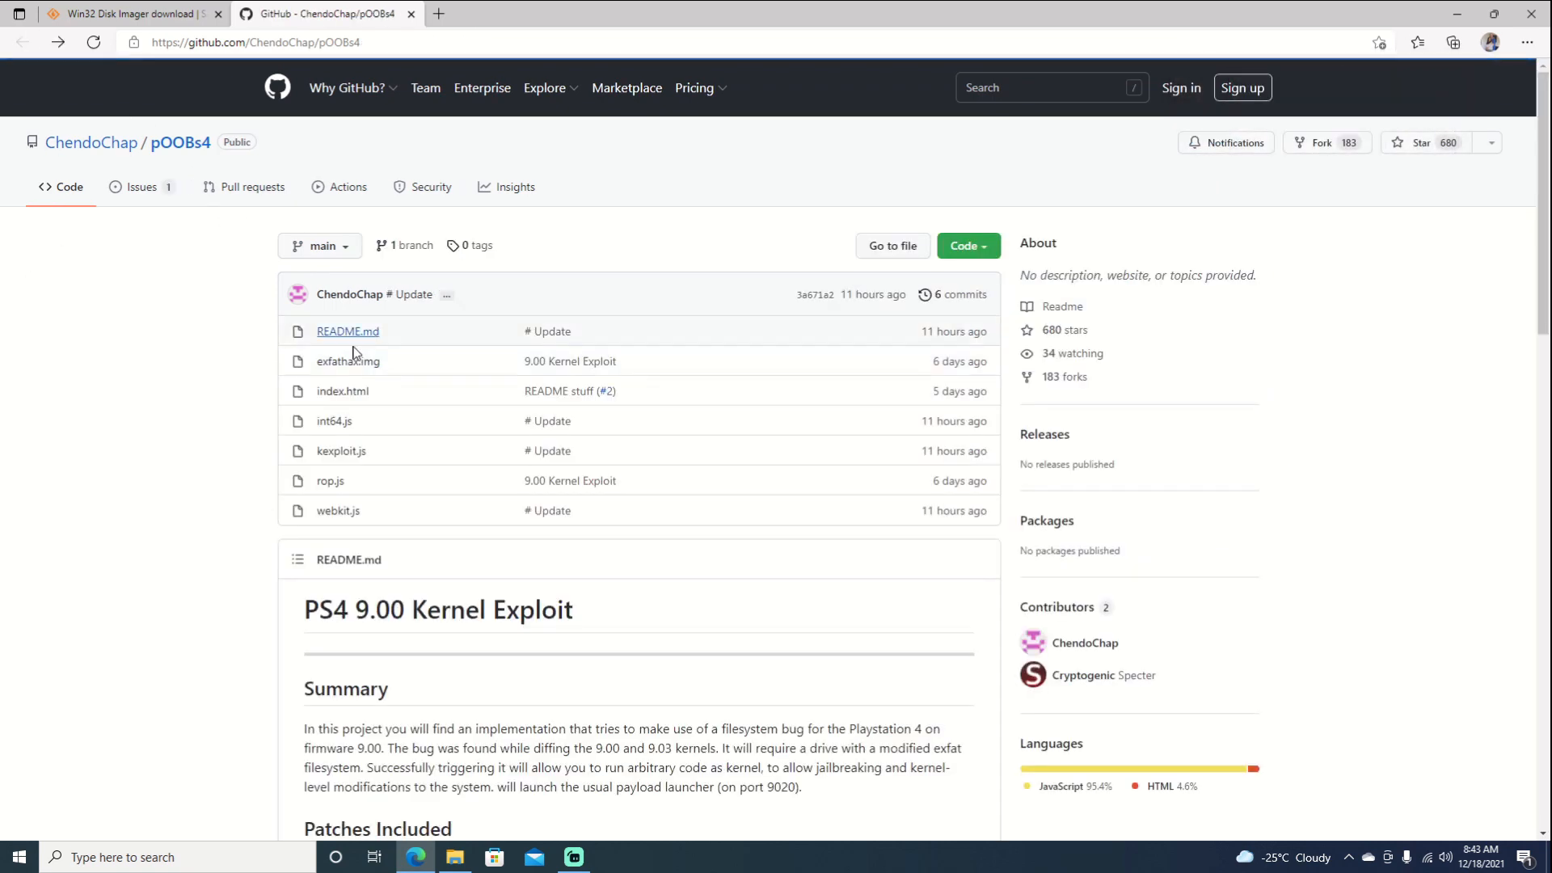
# - Scroll the README to the Short how-to on writing the .img to USB with Win32DiskImager
pyautogui.scroll(-3)
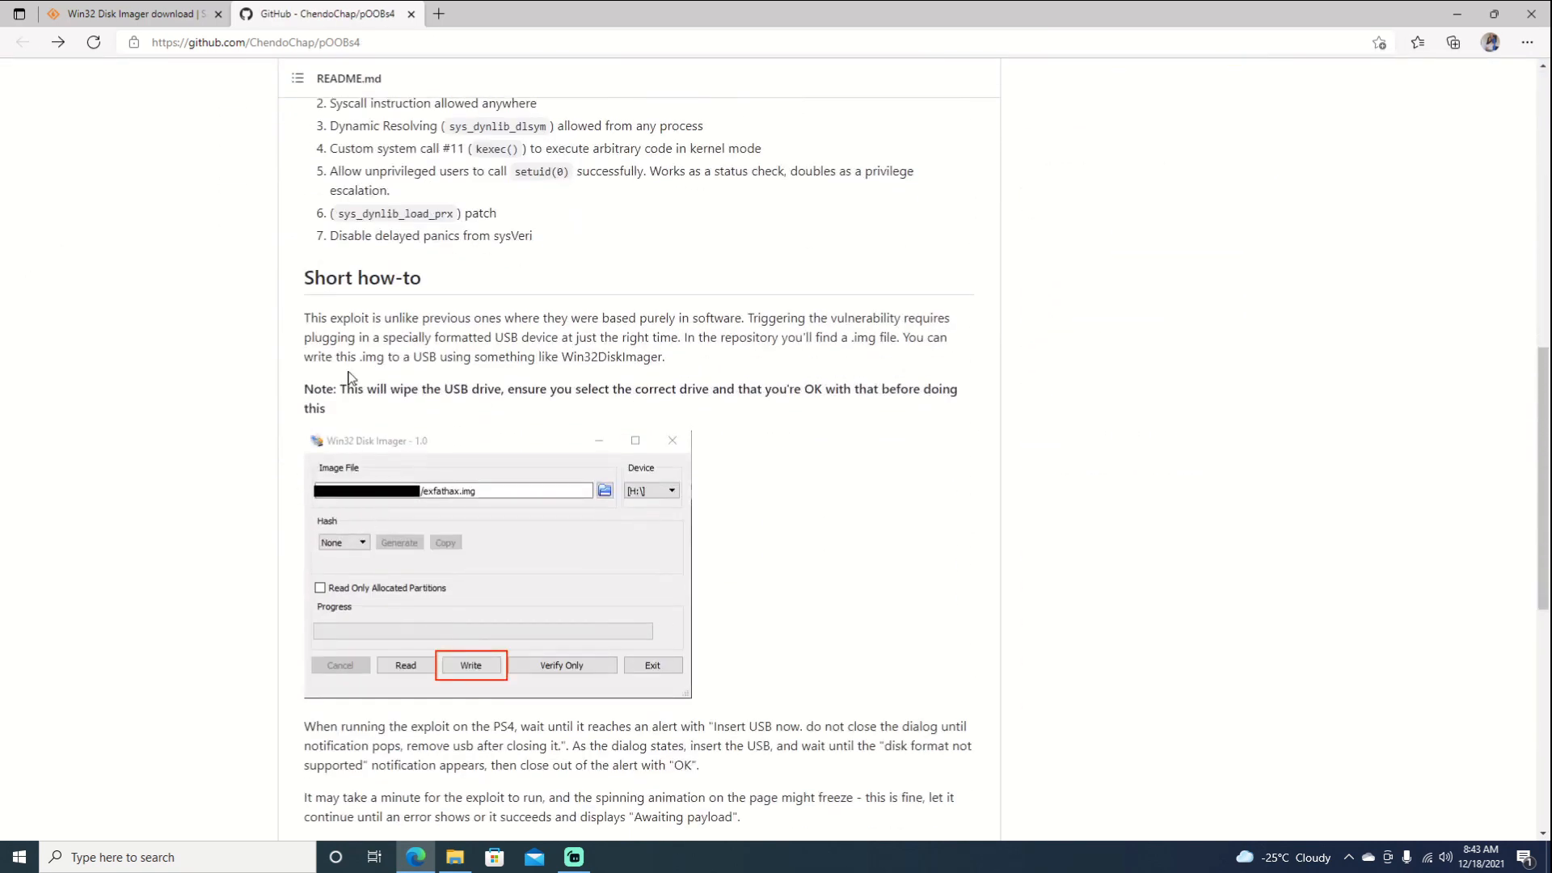
pyautogui.scroll(-3)
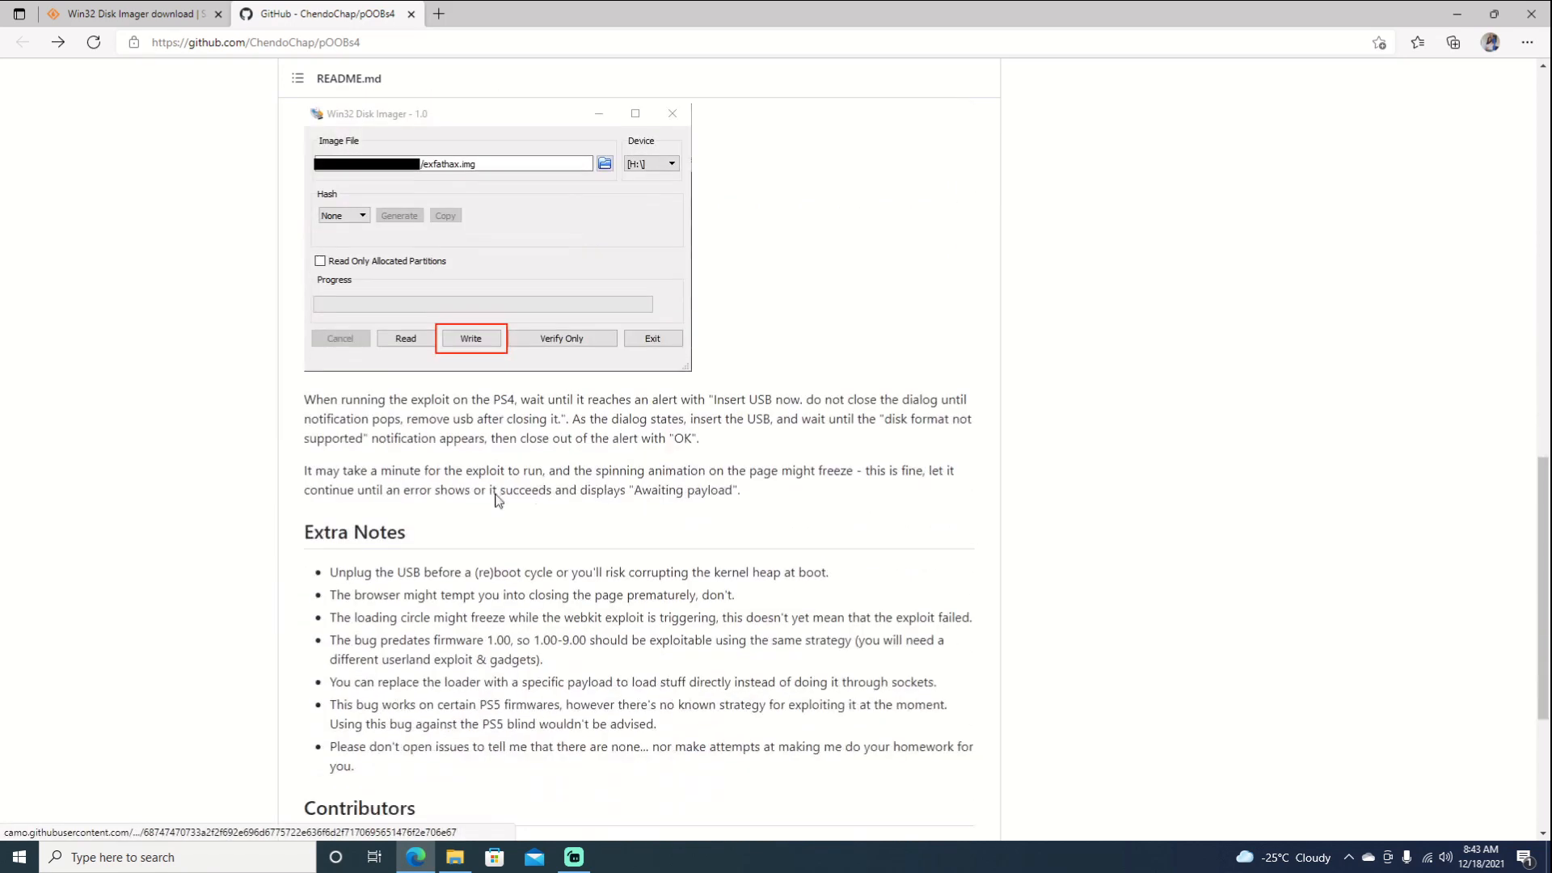
pyautogui.scroll(3)
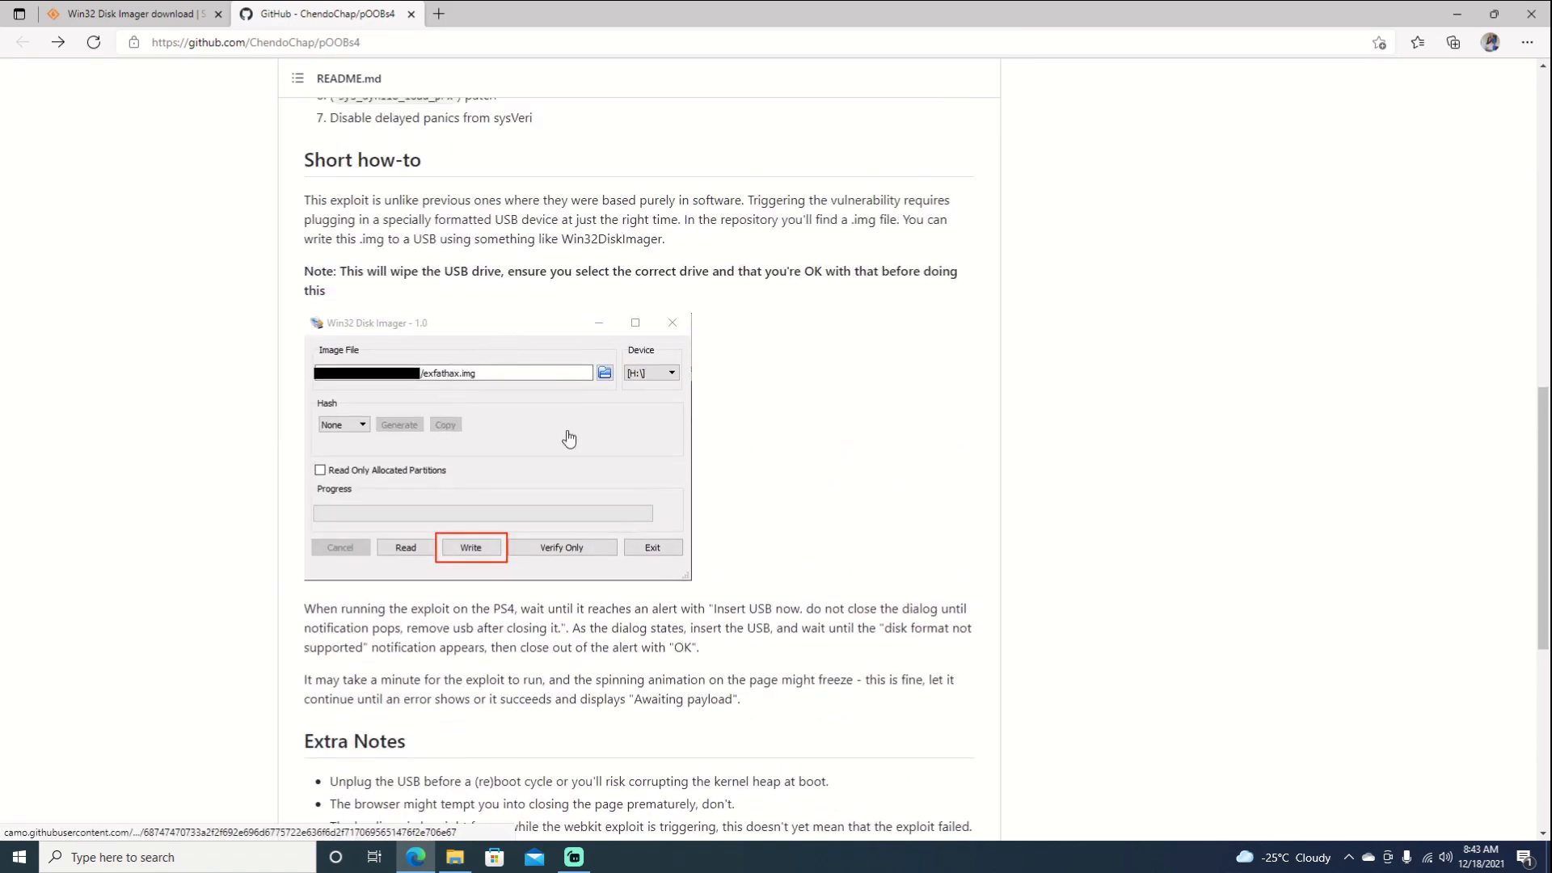
pyautogui.moveTo(525, 255)
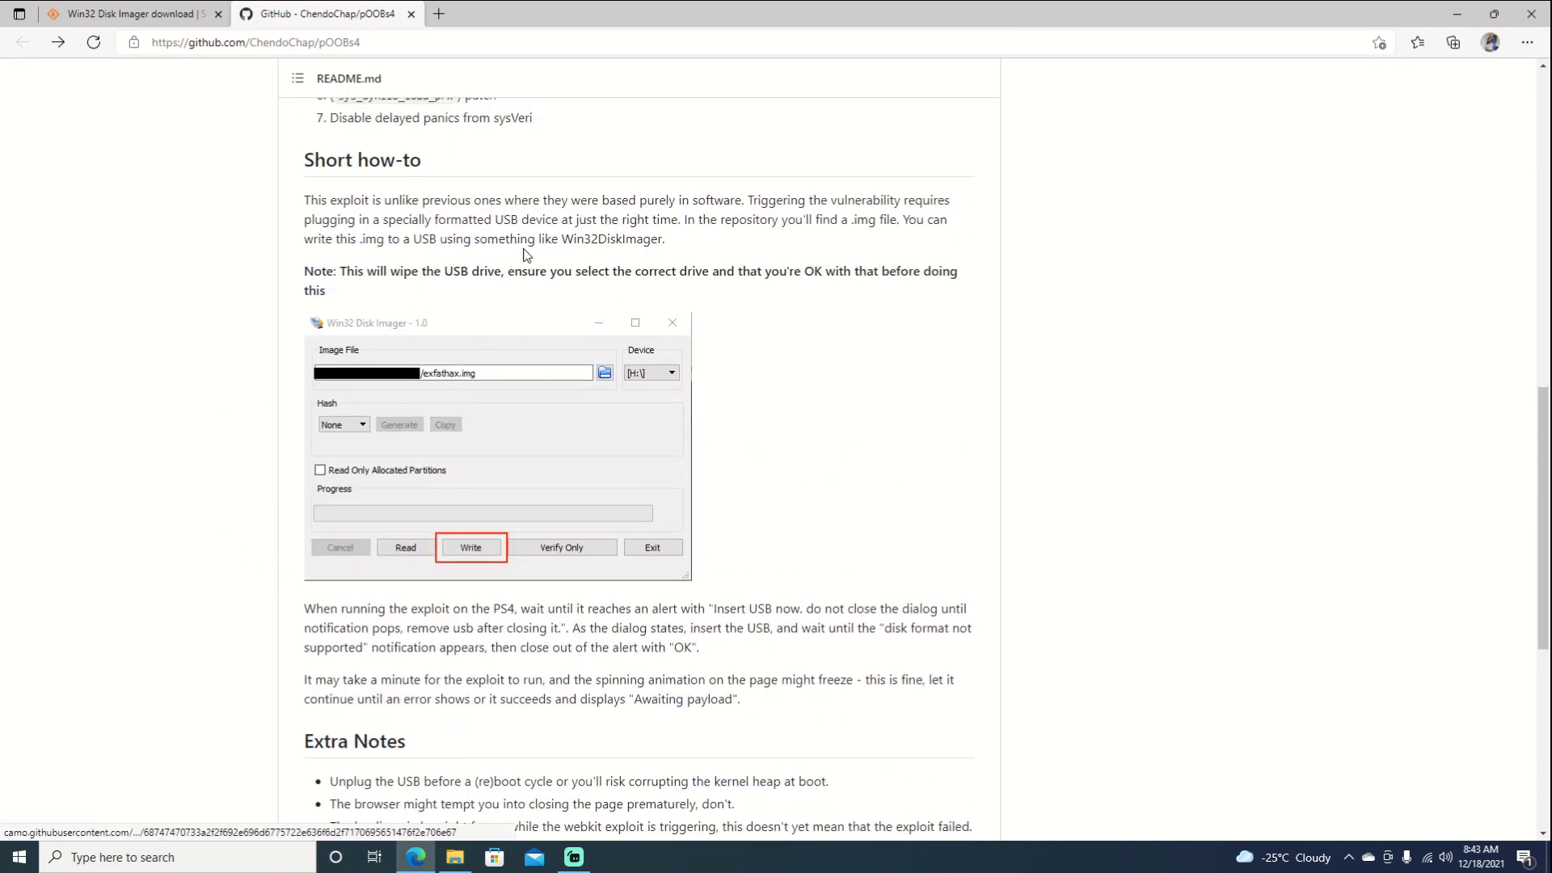
pyautogui.scroll(3)
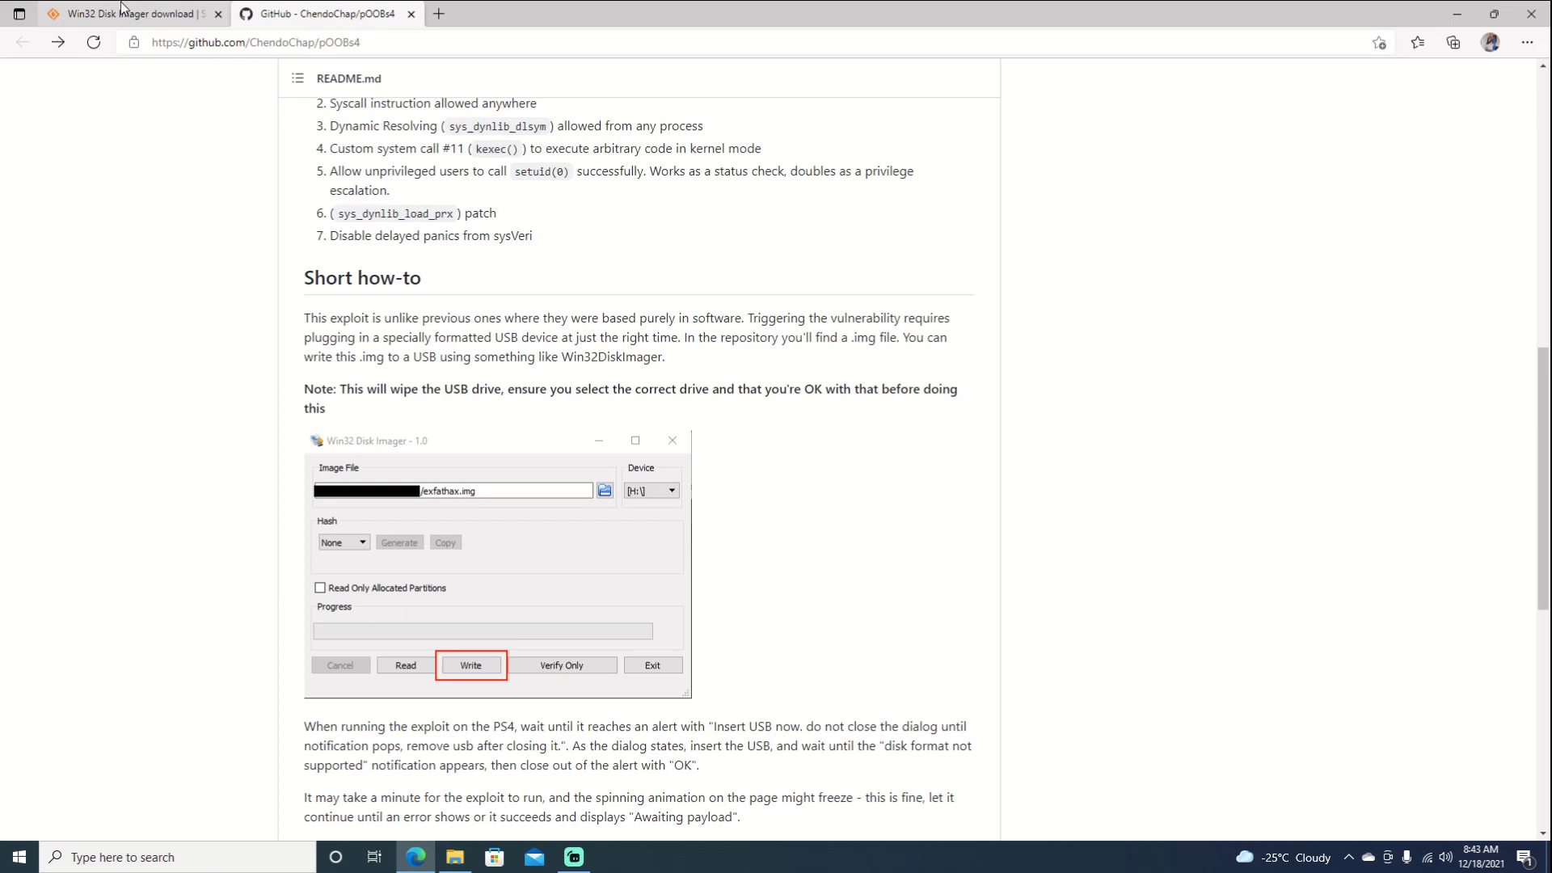
# - Download win32diskimager-1.0.0-install.exe from SourceForge and launch it from the downloads panel
pyautogui.click(130, 13)
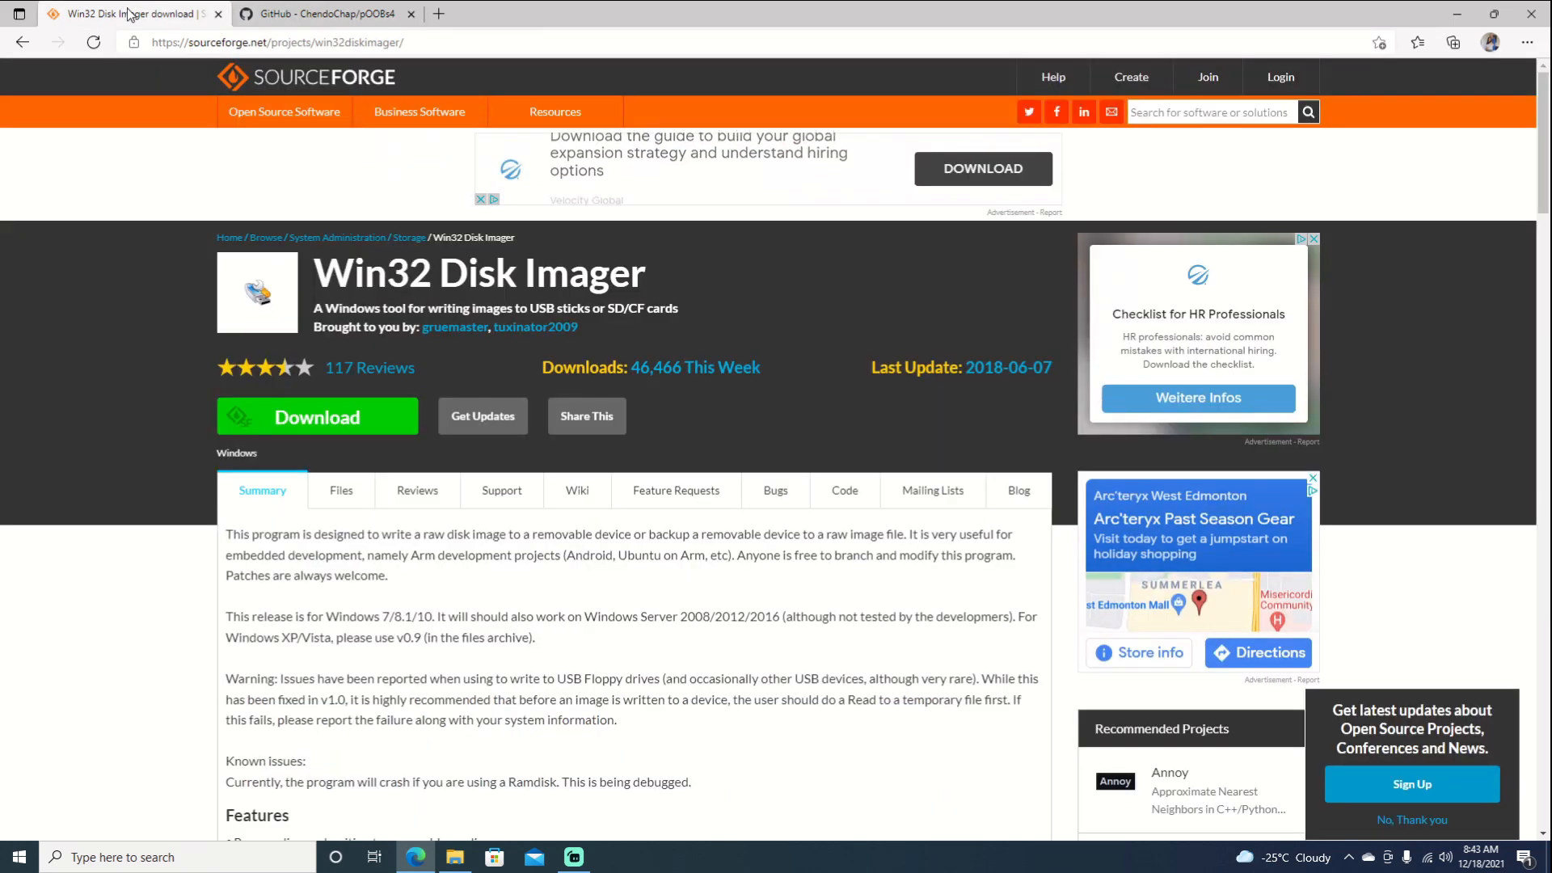
pyautogui.moveTo(317, 416)
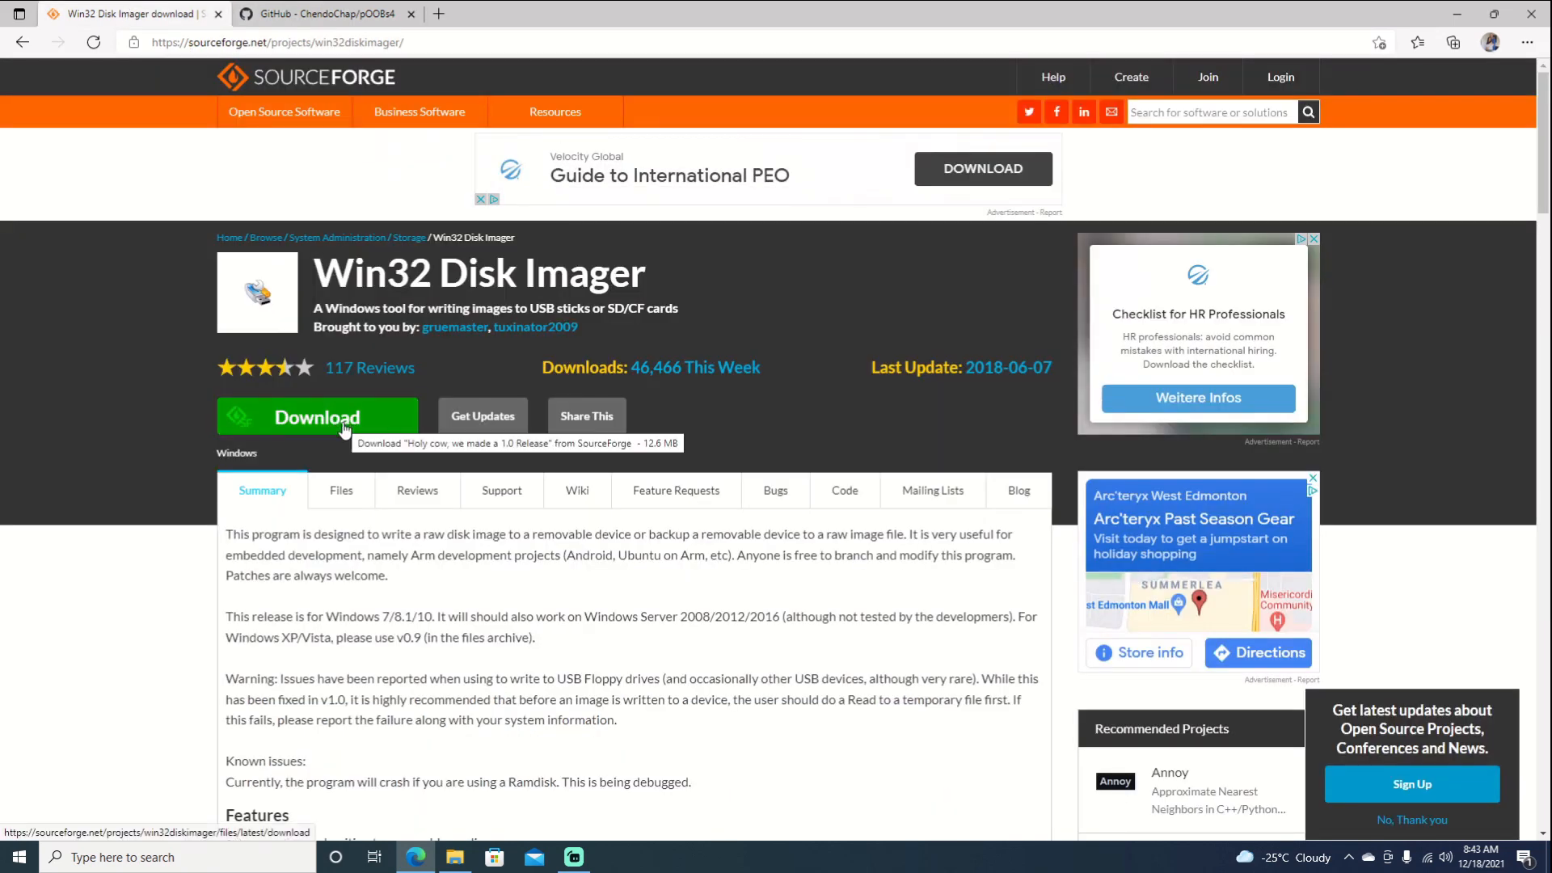
pyautogui.moveTo(333, 421)
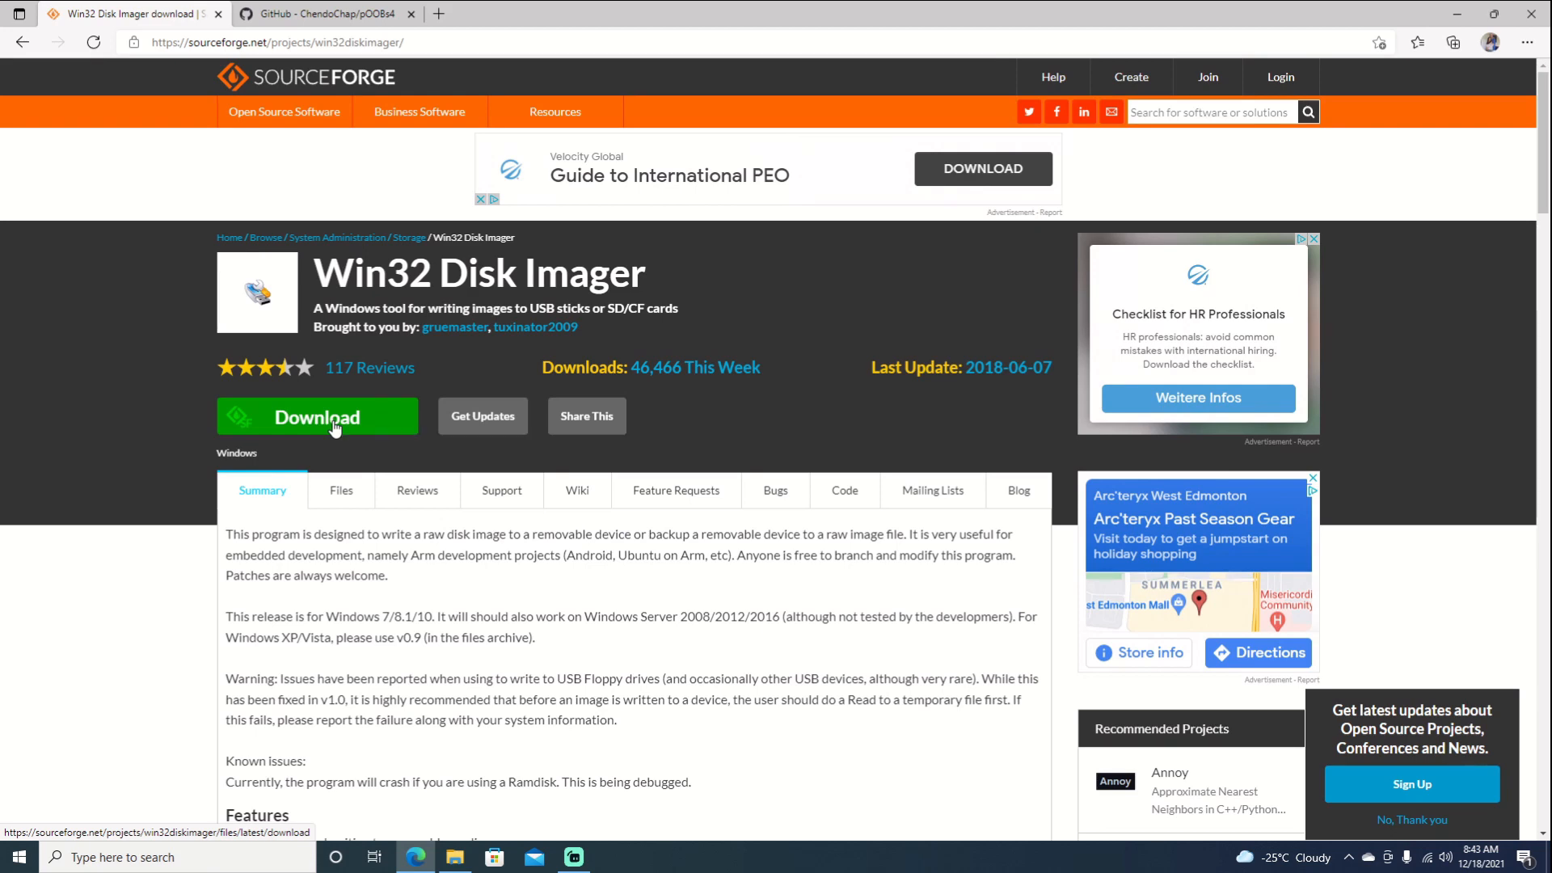
pyautogui.click(317, 415)
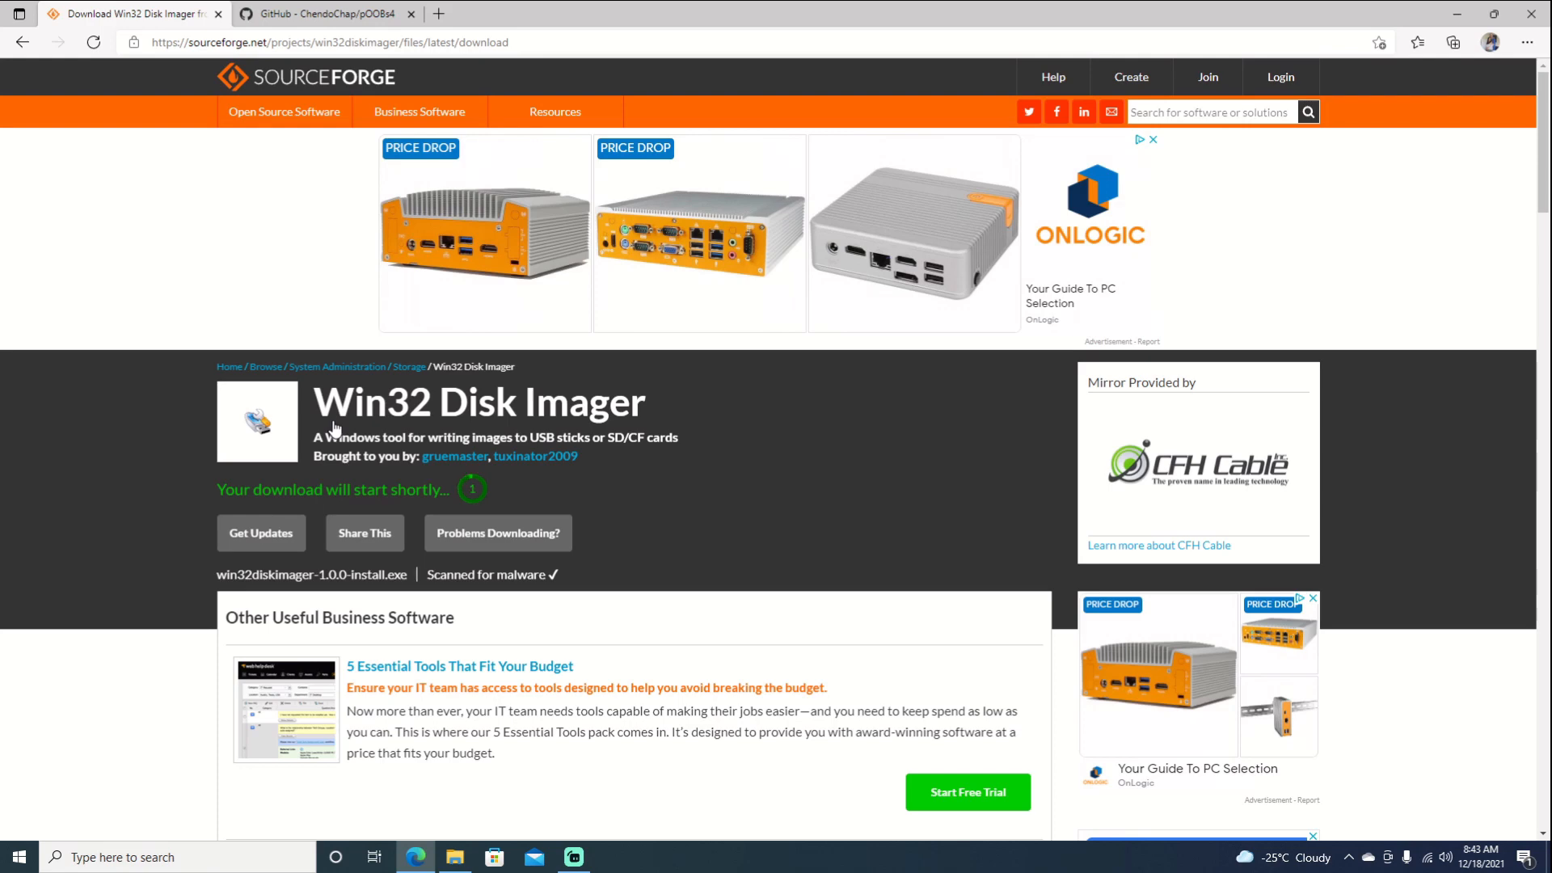
pyautogui.click(1452, 42)
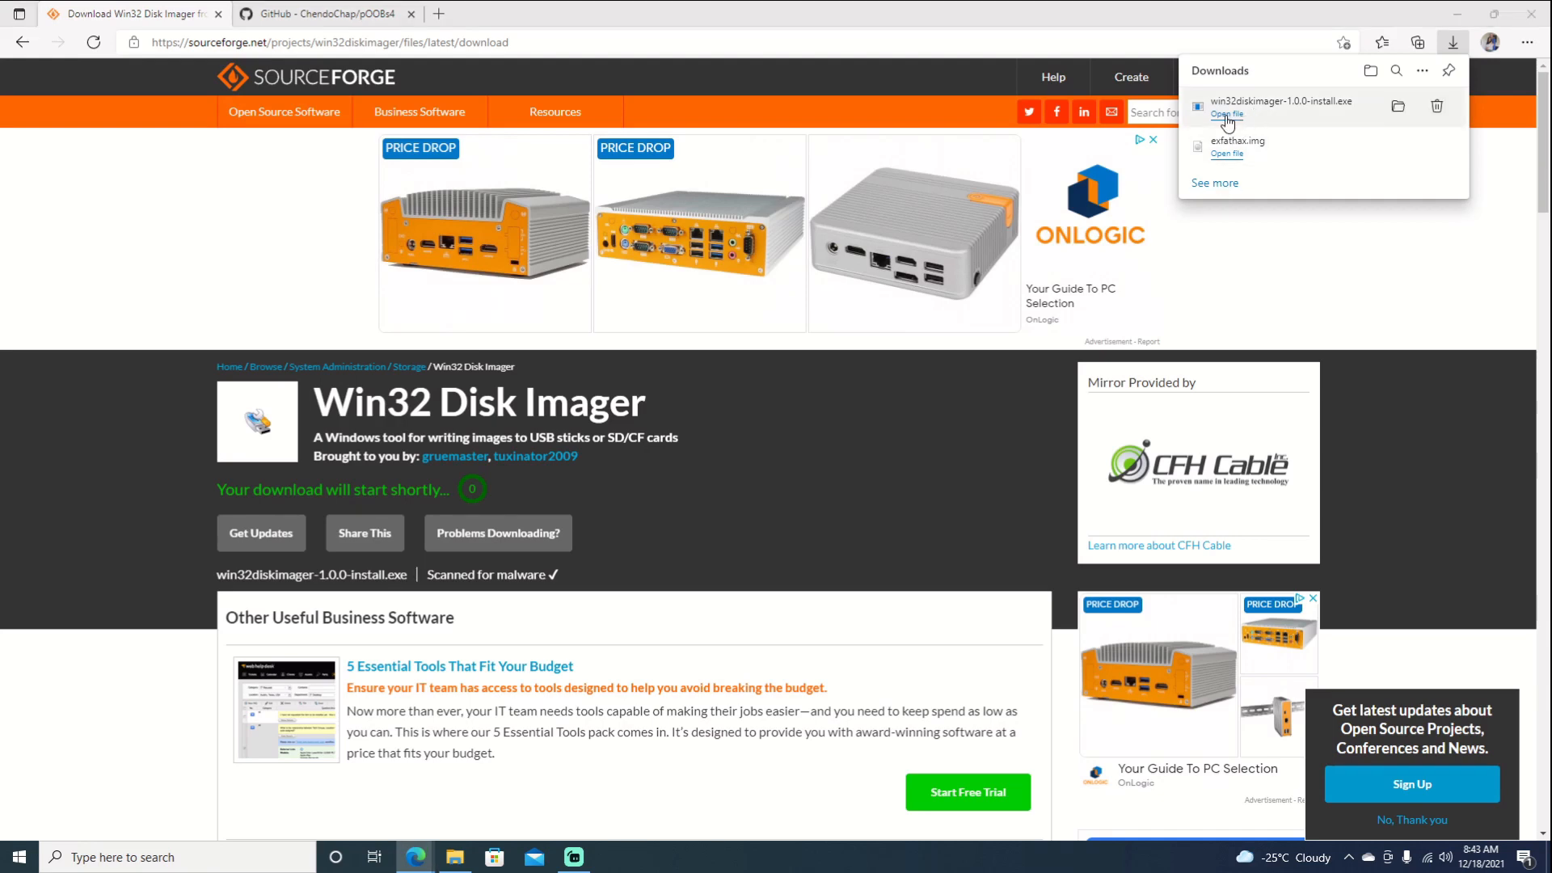
pyautogui.click(1227, 113)
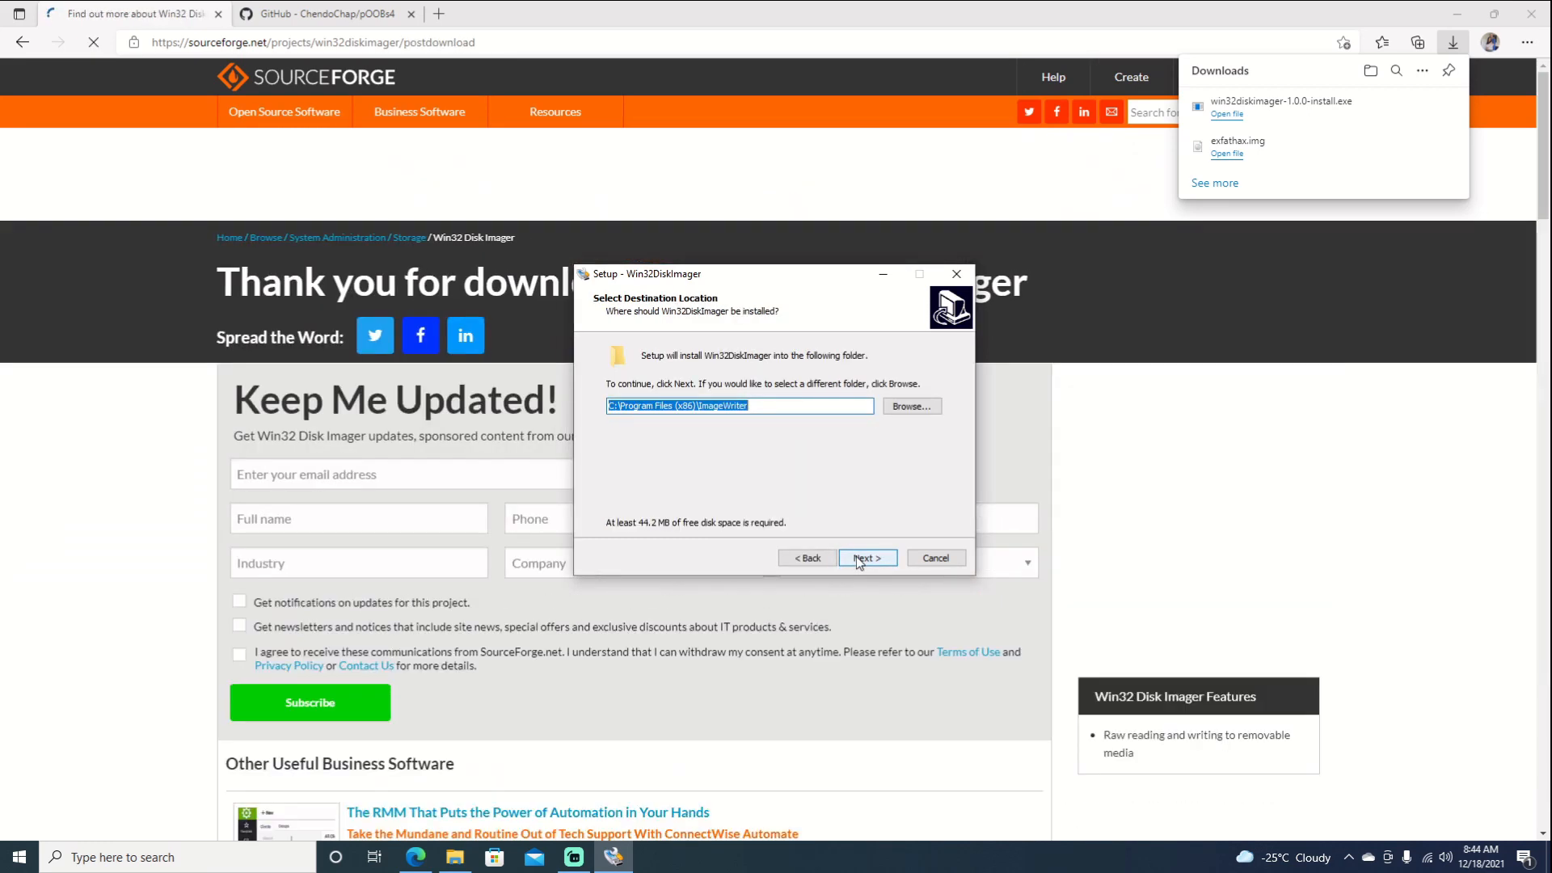
# - Install Win32DiskImager with the default folder and Start Menu entry, no desktop shortcut
pyautogui.click(864, 557)
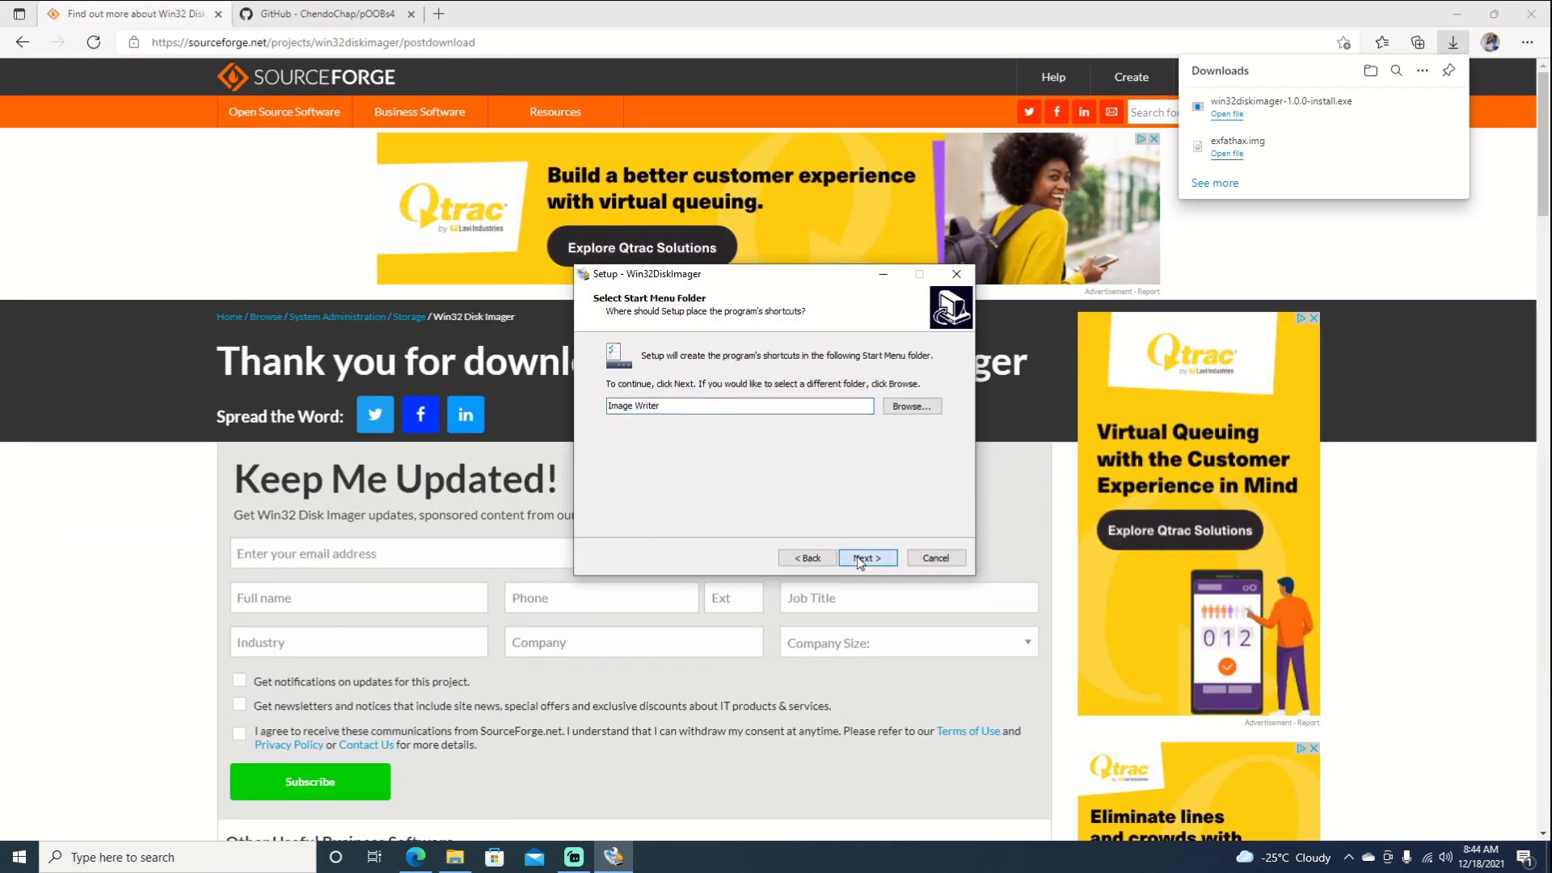
pyautogui.click(867, 557)
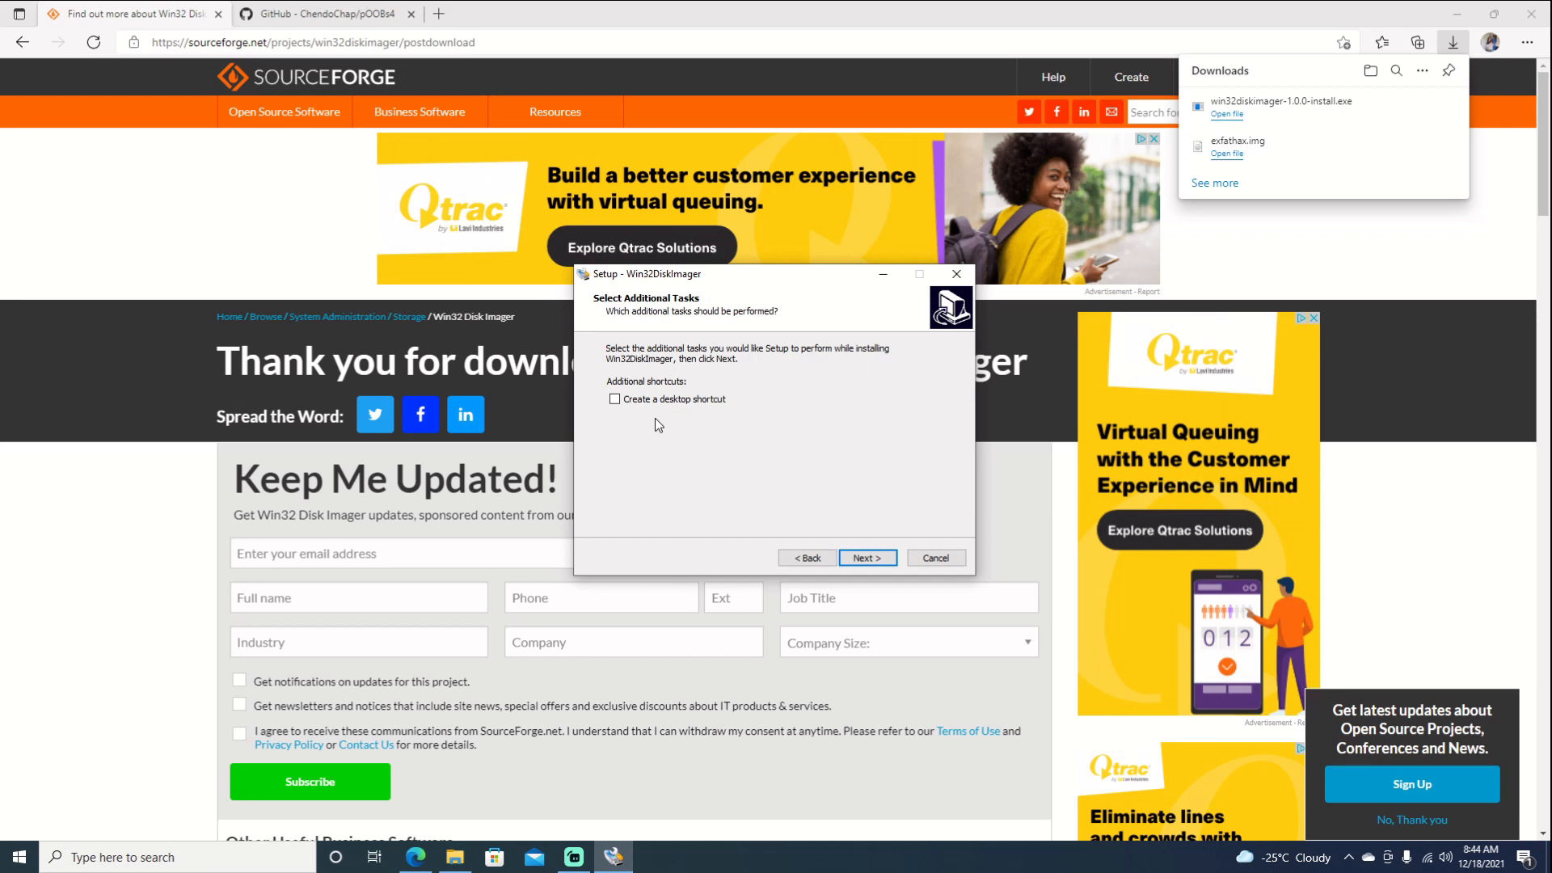
pyautogui.moveTo(797, 472)
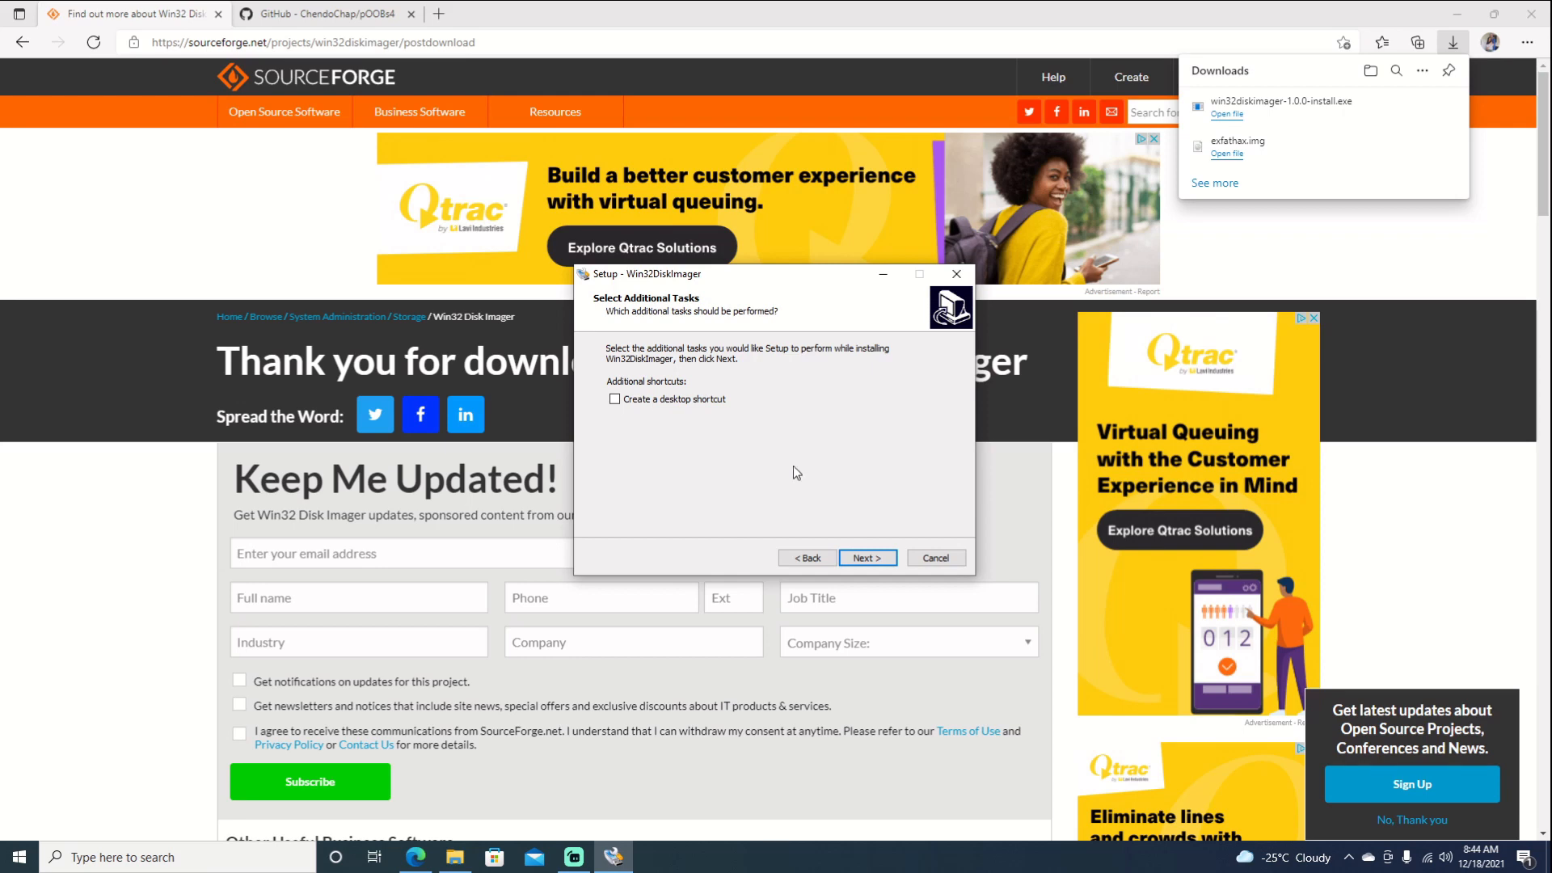
pyautogui.moveTo(781, 469)
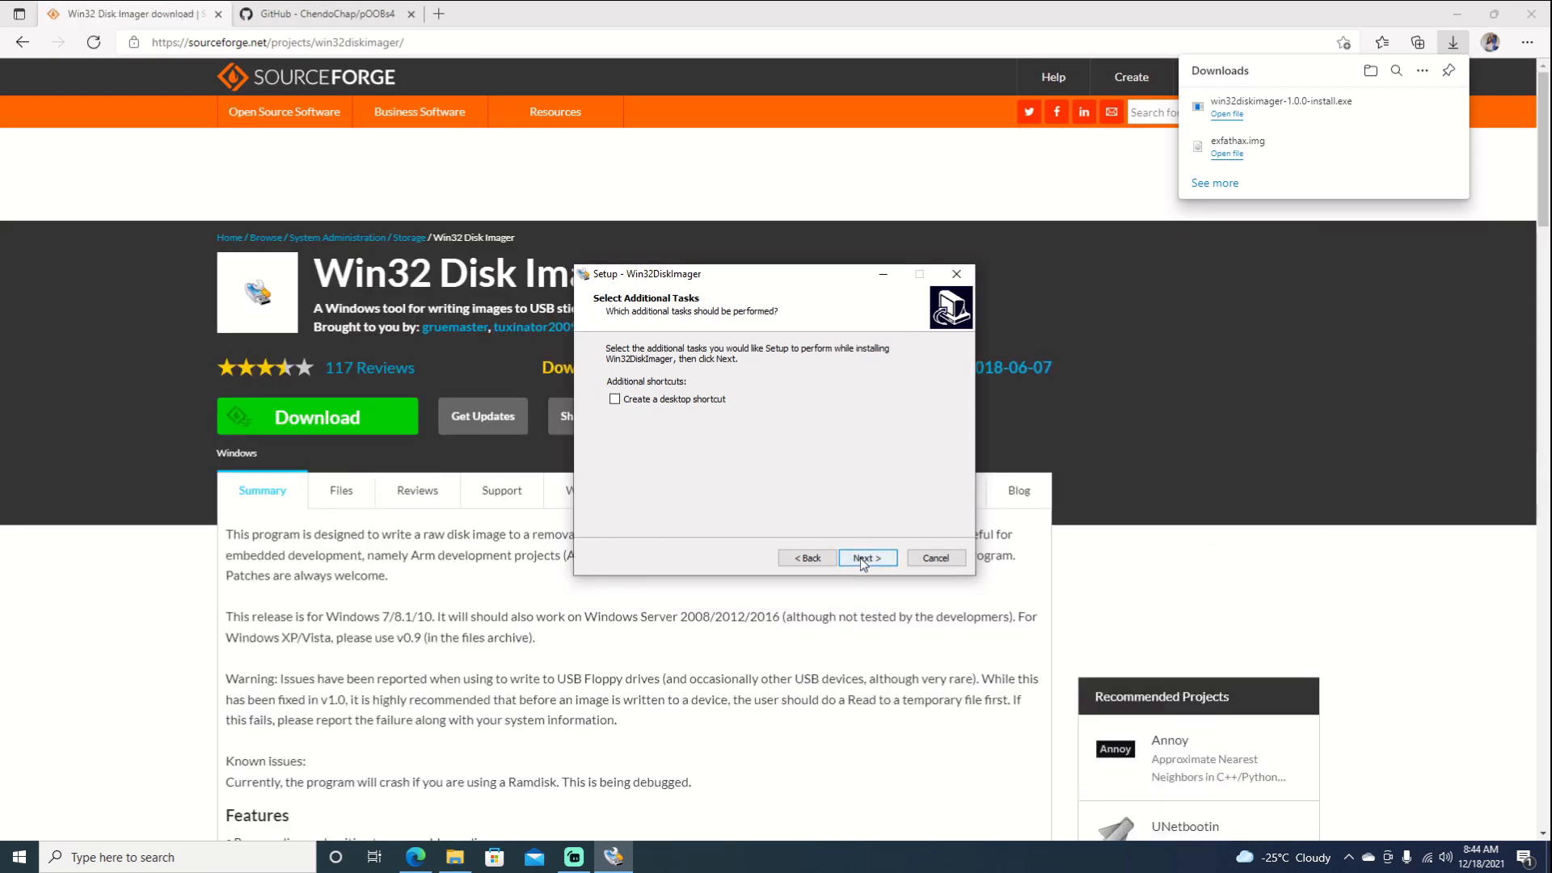
pyautogui.click(865, 558)
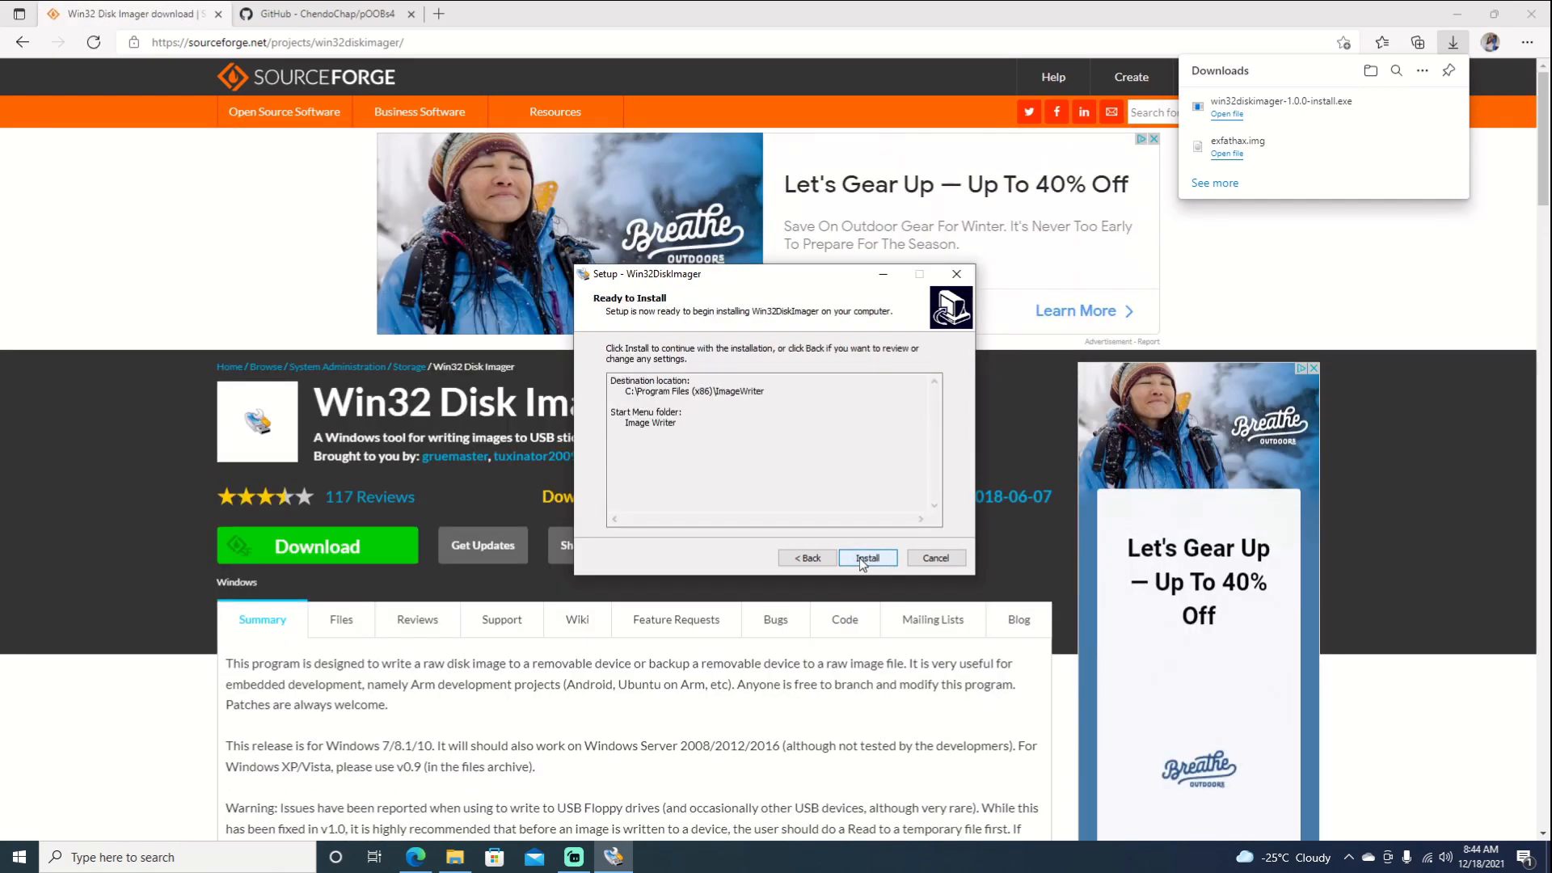
pyautogui.click(866, 558)
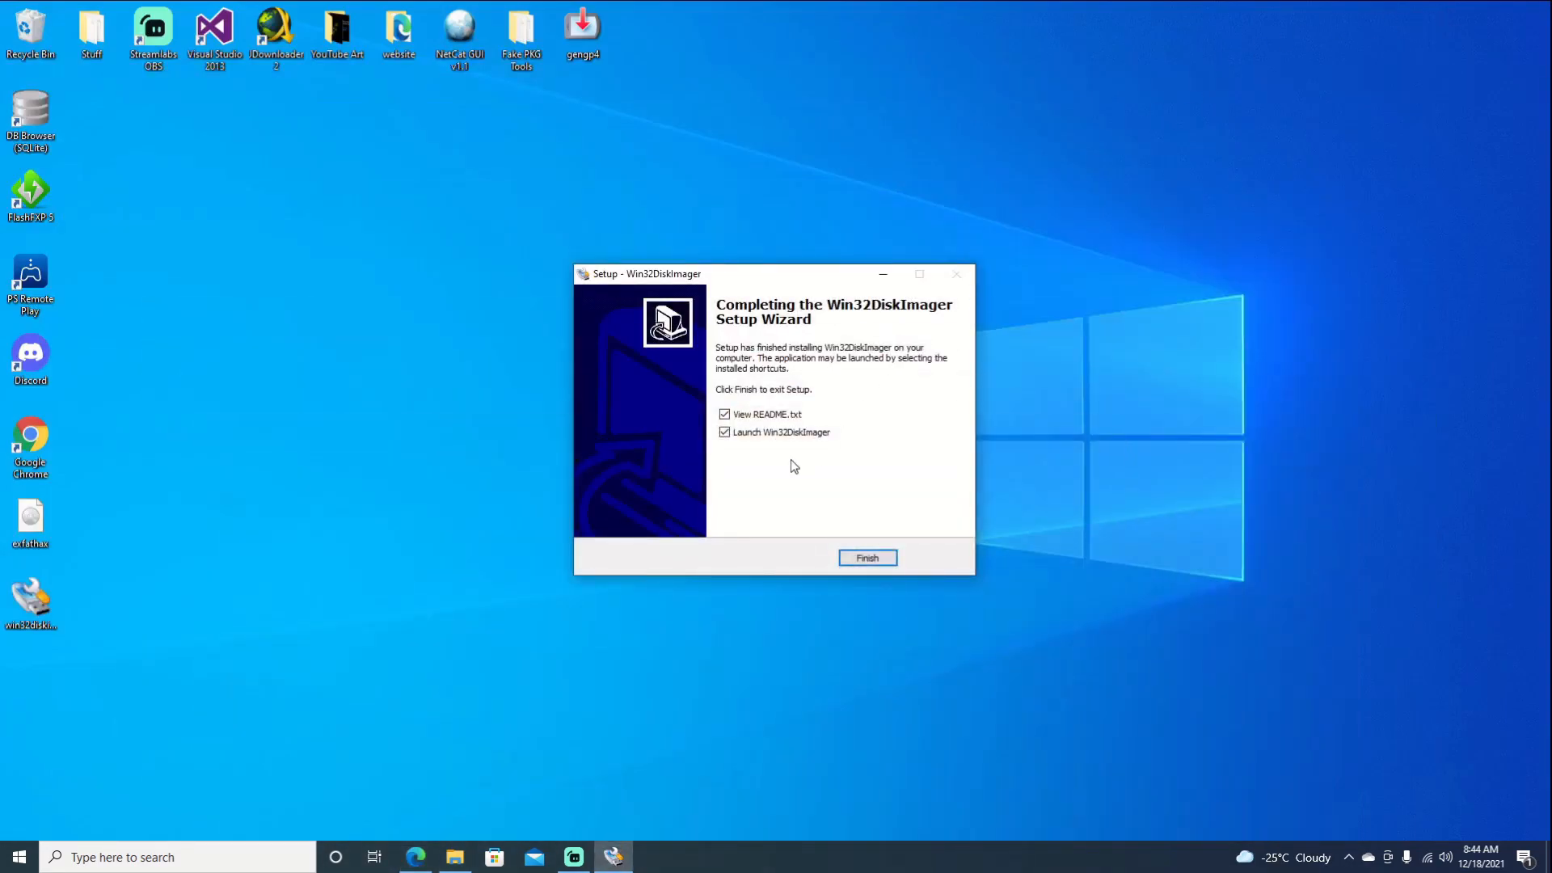
# - Finish setup without viewing README.txt, launching Win32 Disk Imager
pyautogui.click(724, 414)
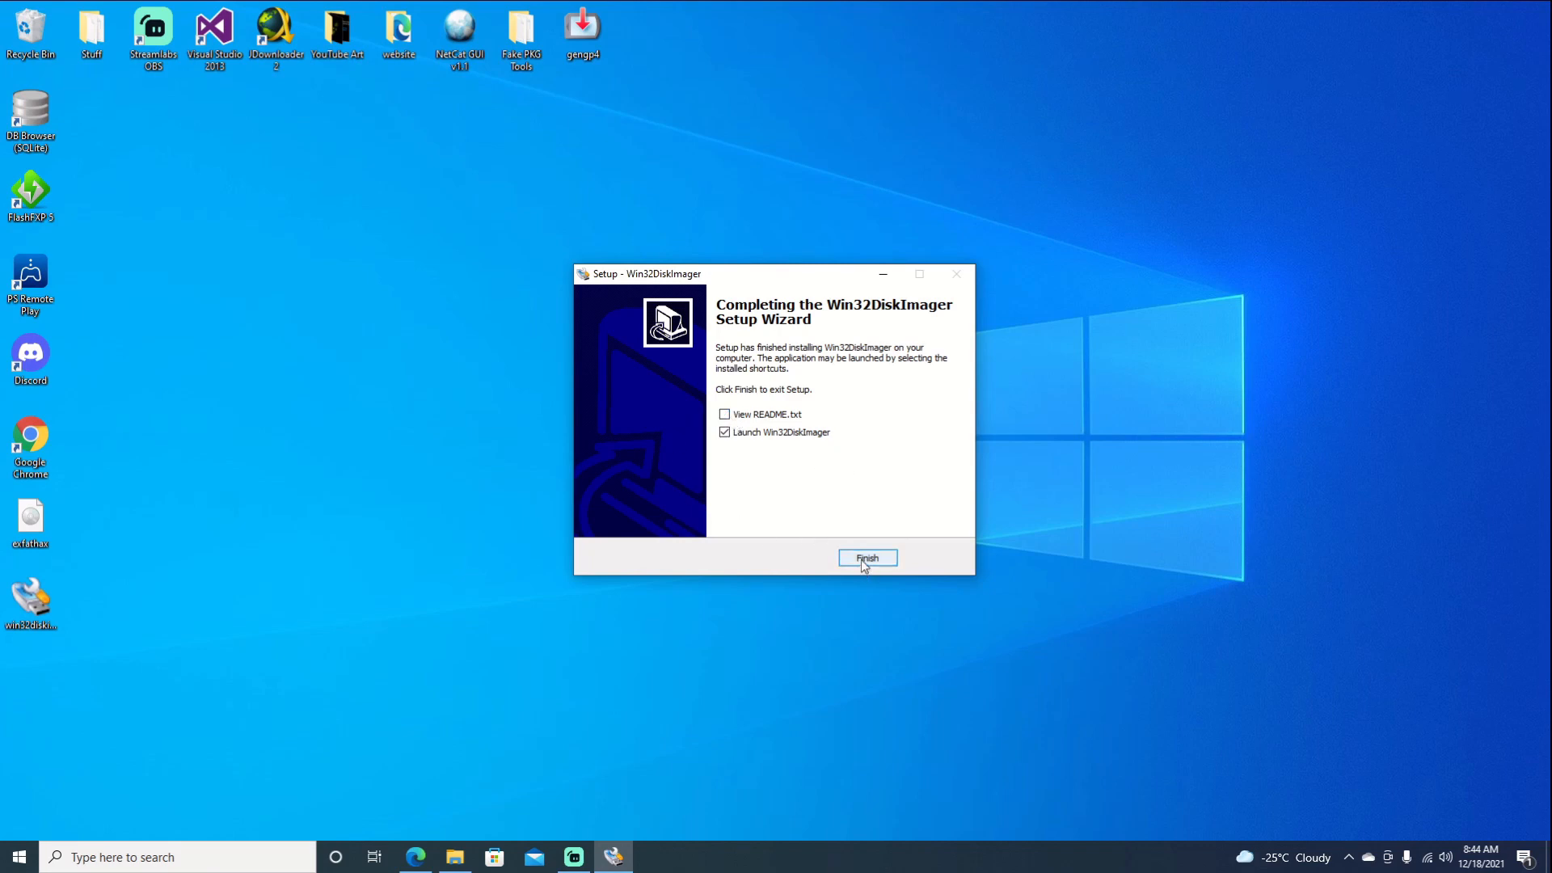
pyautogui.click(866, 558)
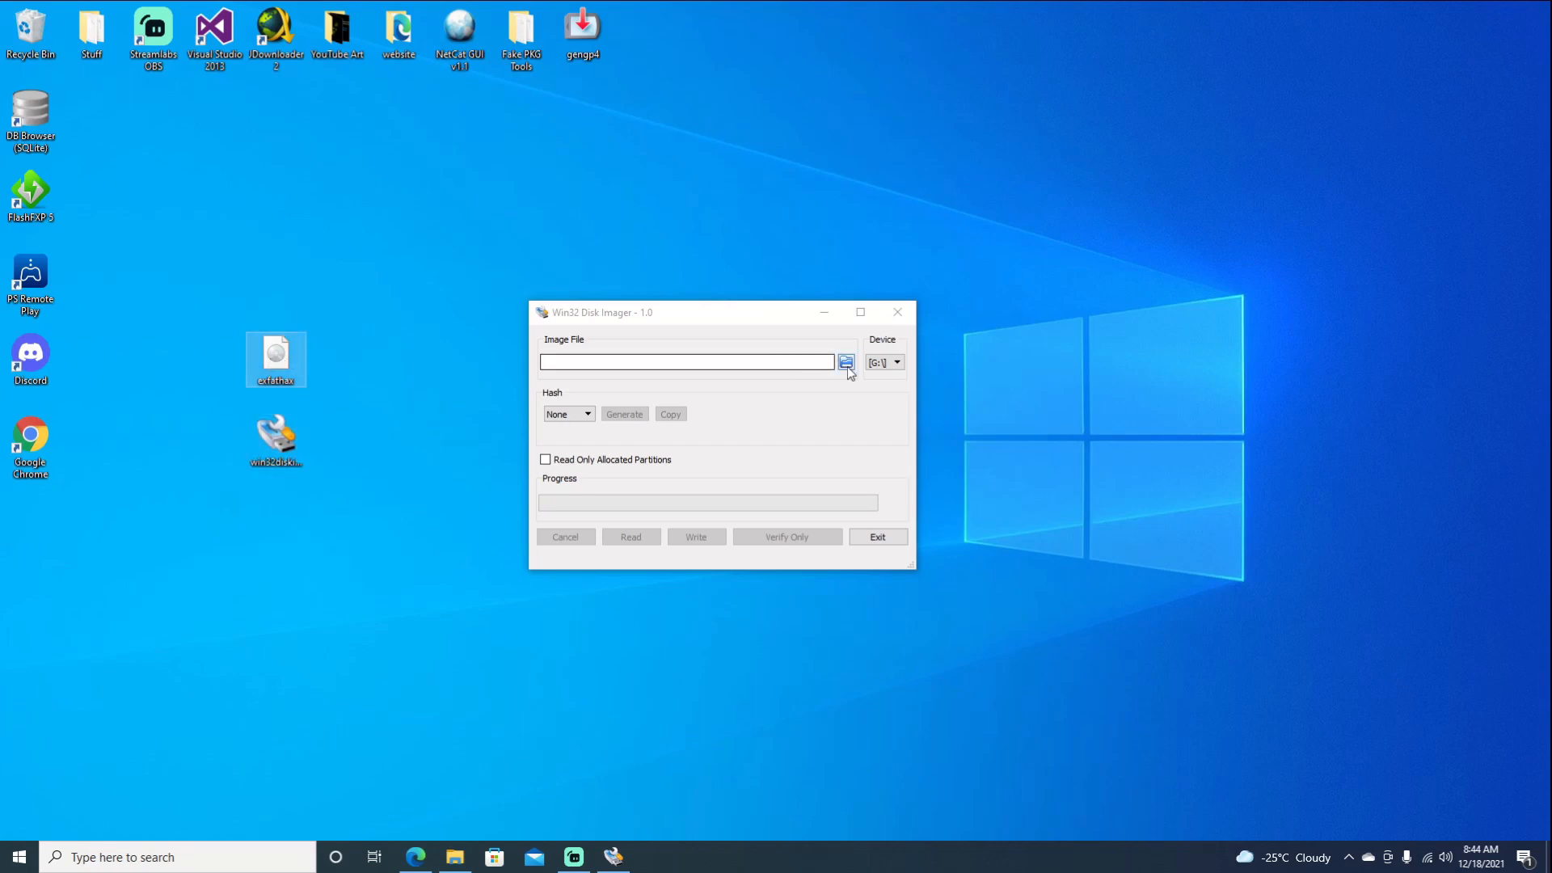
# - Select exfathax.img from the Desktop as the image file and G:\ as the target device
pyautogui.click(843, 361)
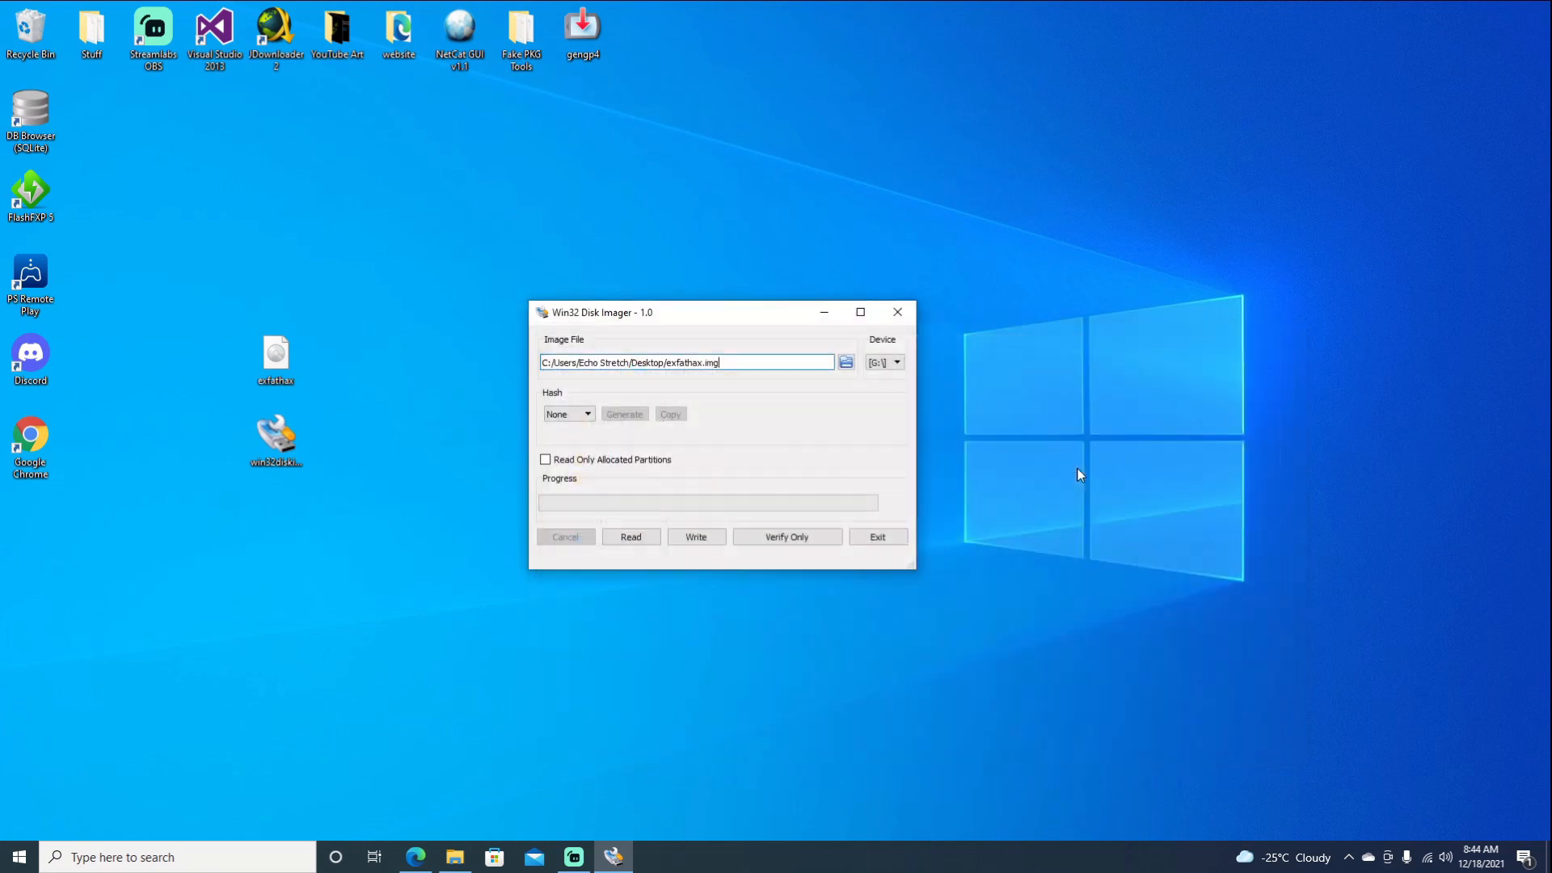
pyautogui.moveTo(745, 330)
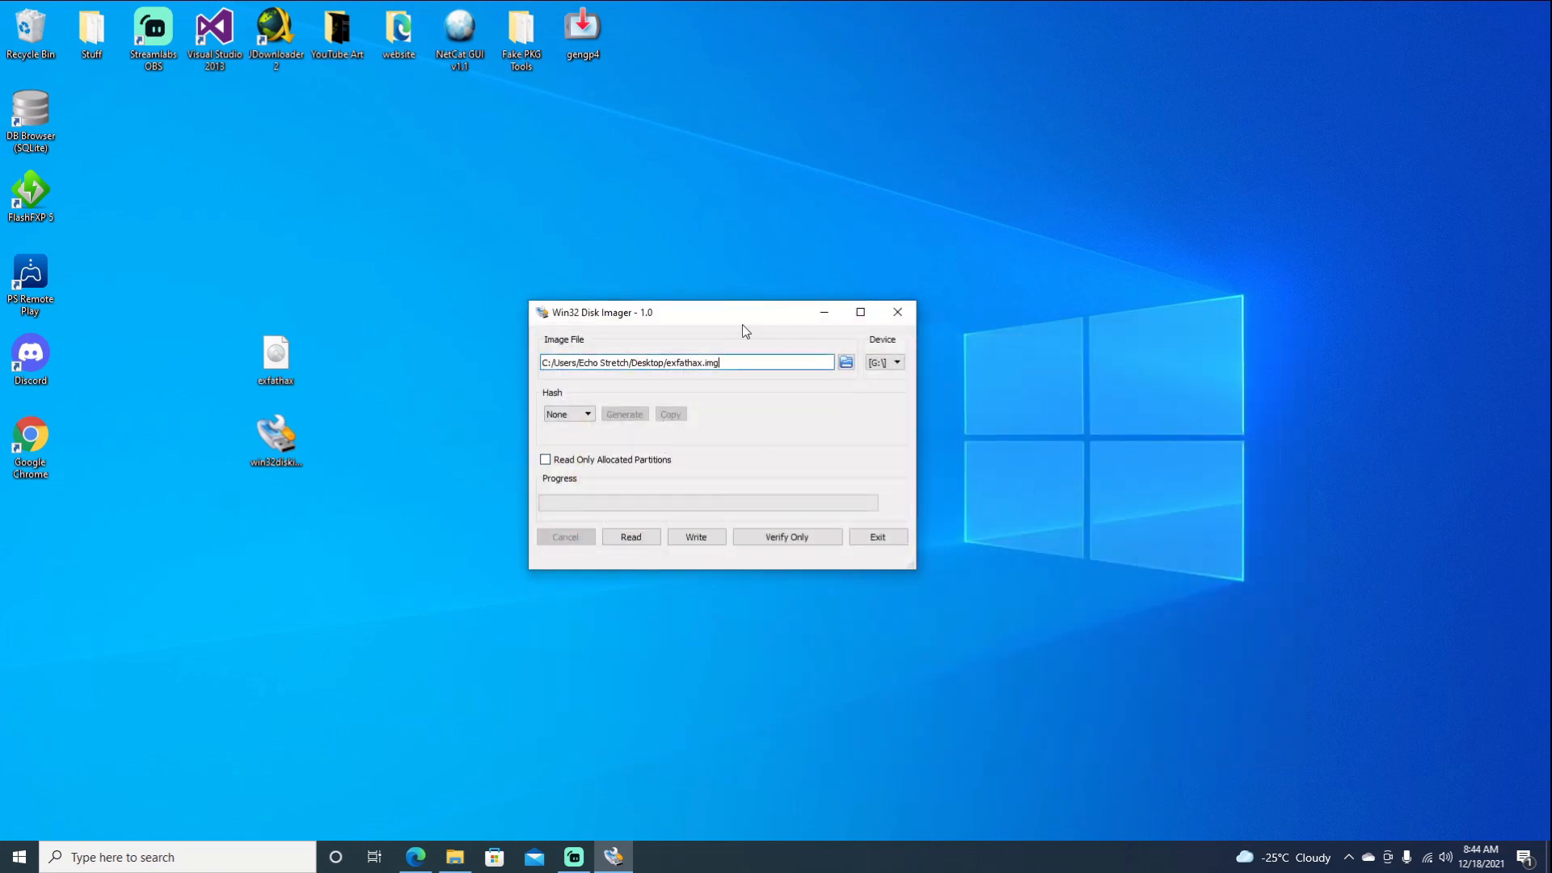
pyautogui.click(894, 362)
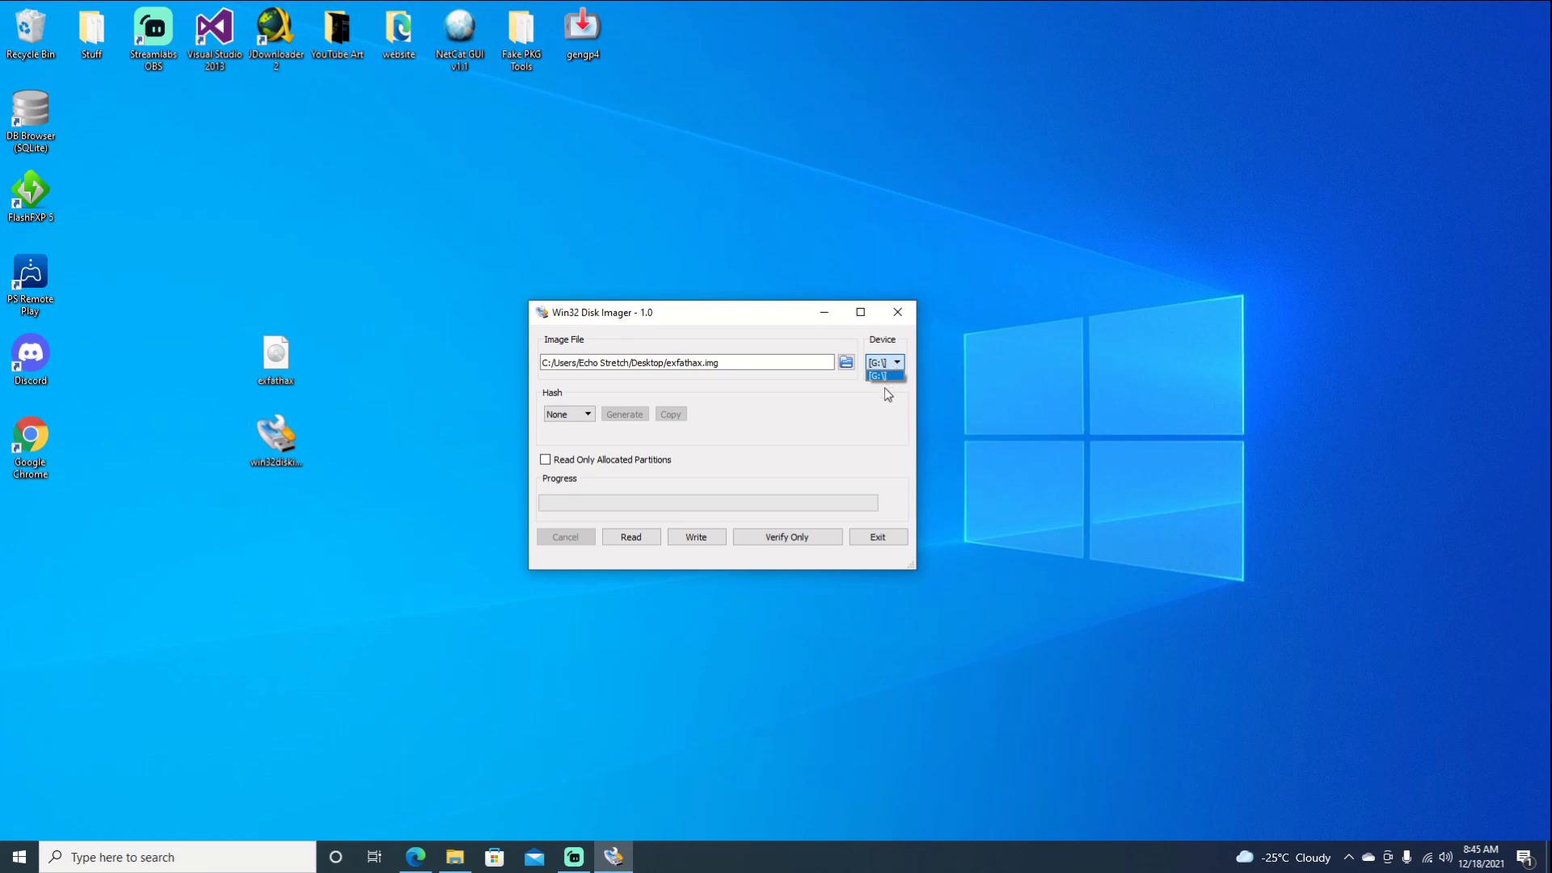
pyautogui.click(880, 375)
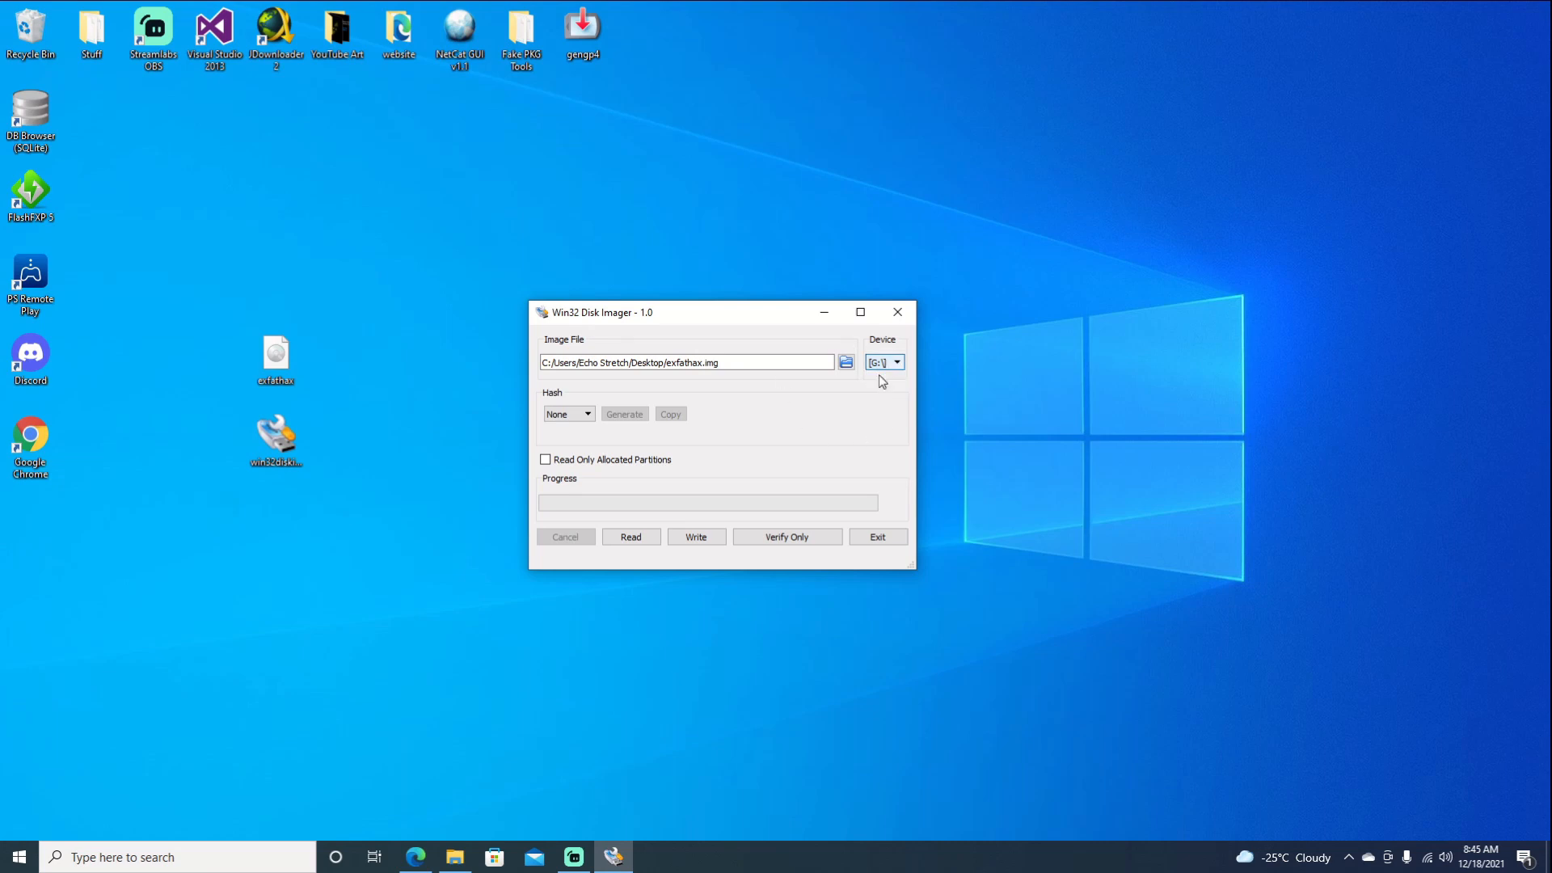
pyautogui.moveTo(695, 537)
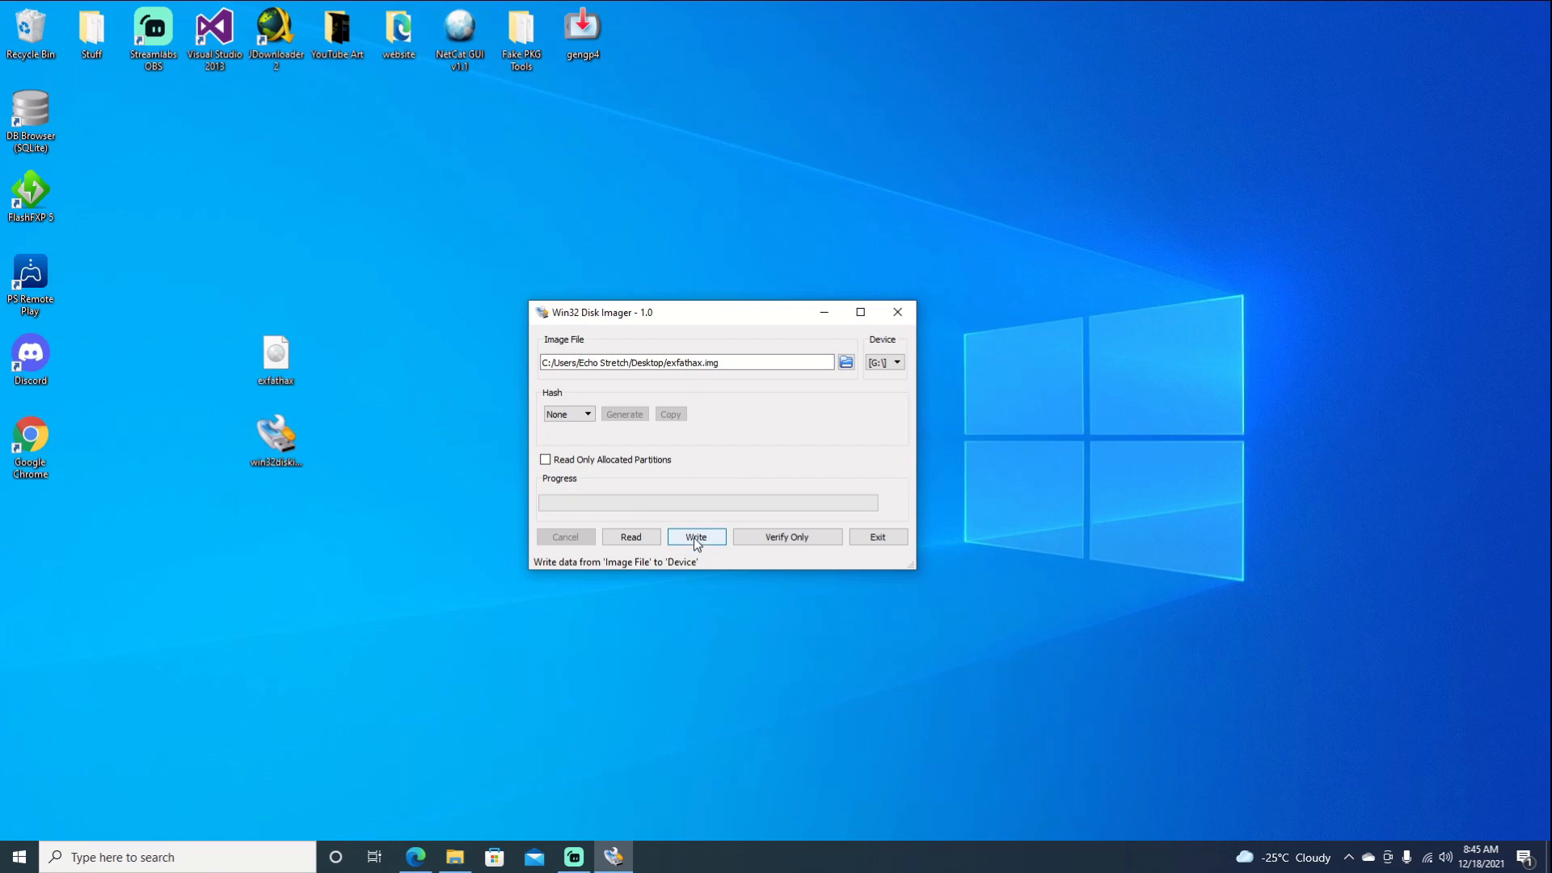
# - Write exfathax.img to G:\, confirming the overwrite and acknowledging 'Write Successful'
pyautogui.click(695, 537)
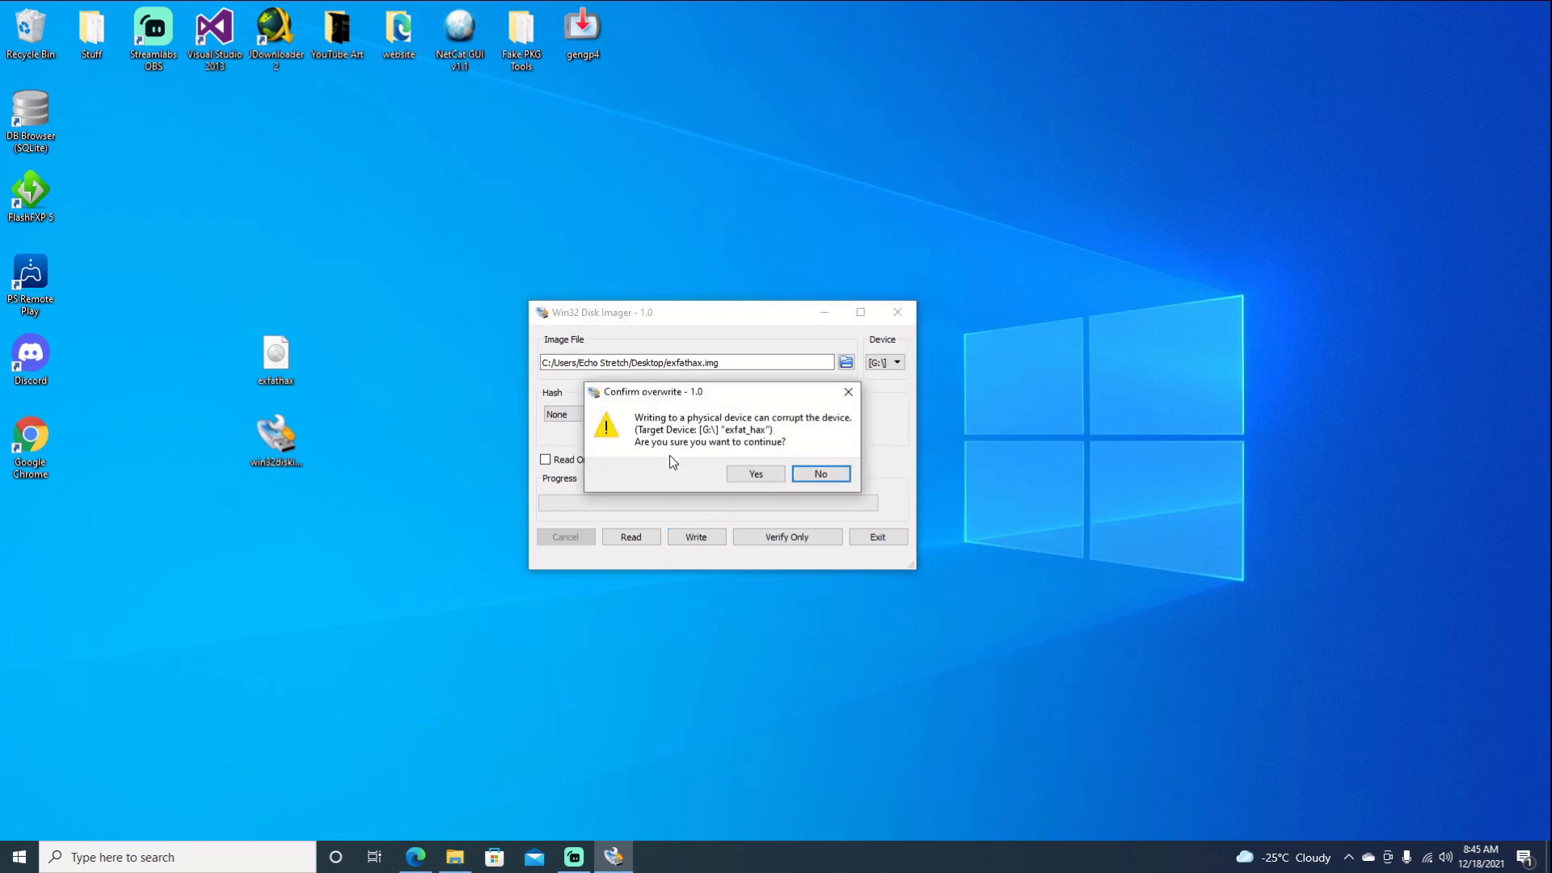
pyautogui.moveTo(691, 452)
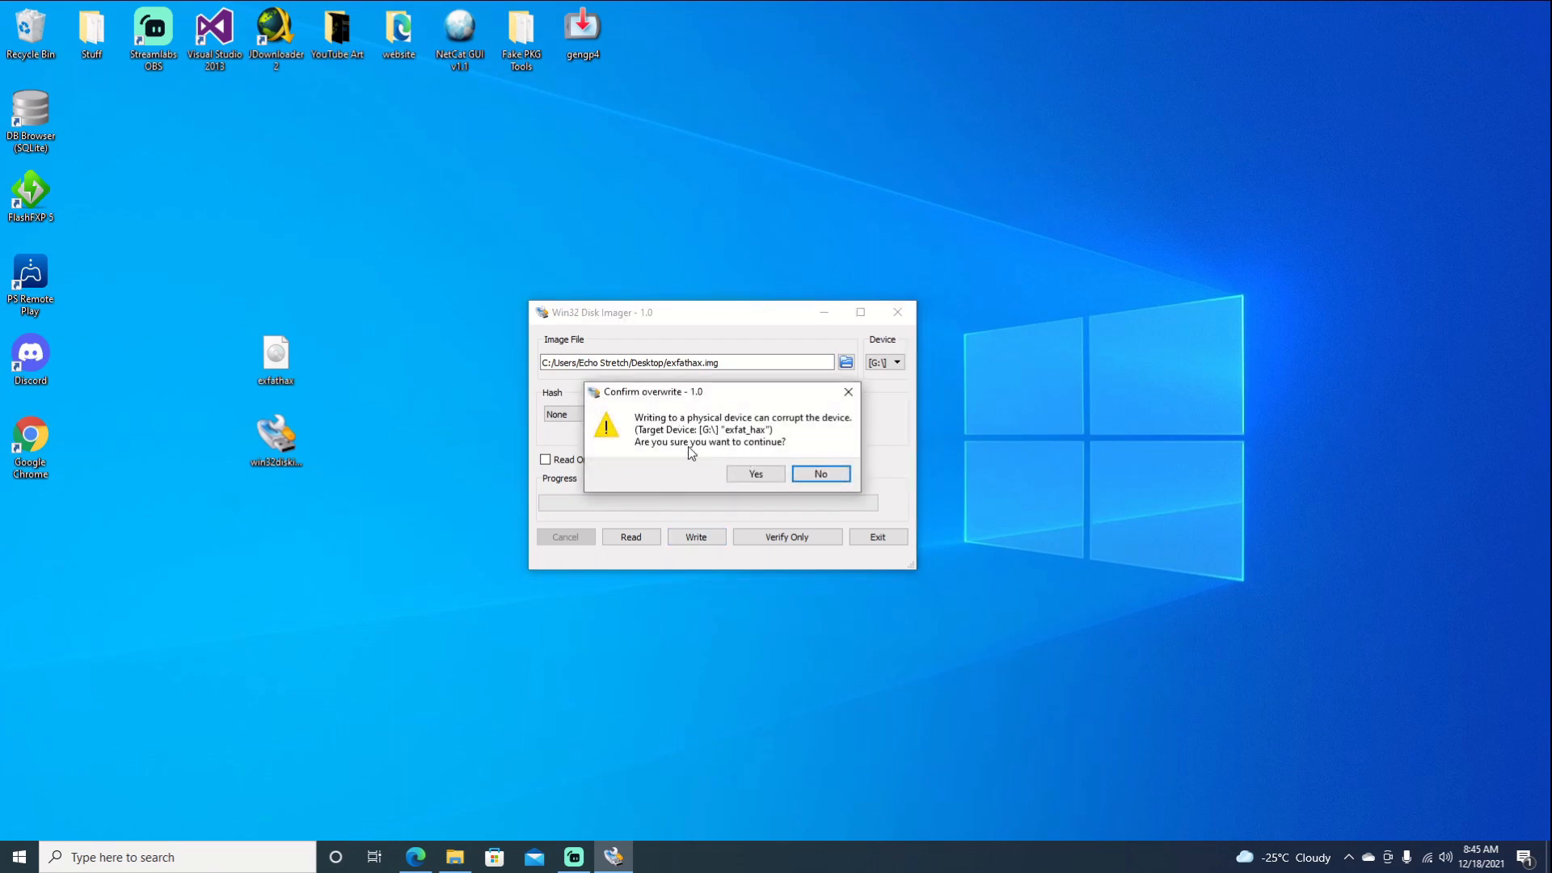
pyautogui.moveTo(742, 504)
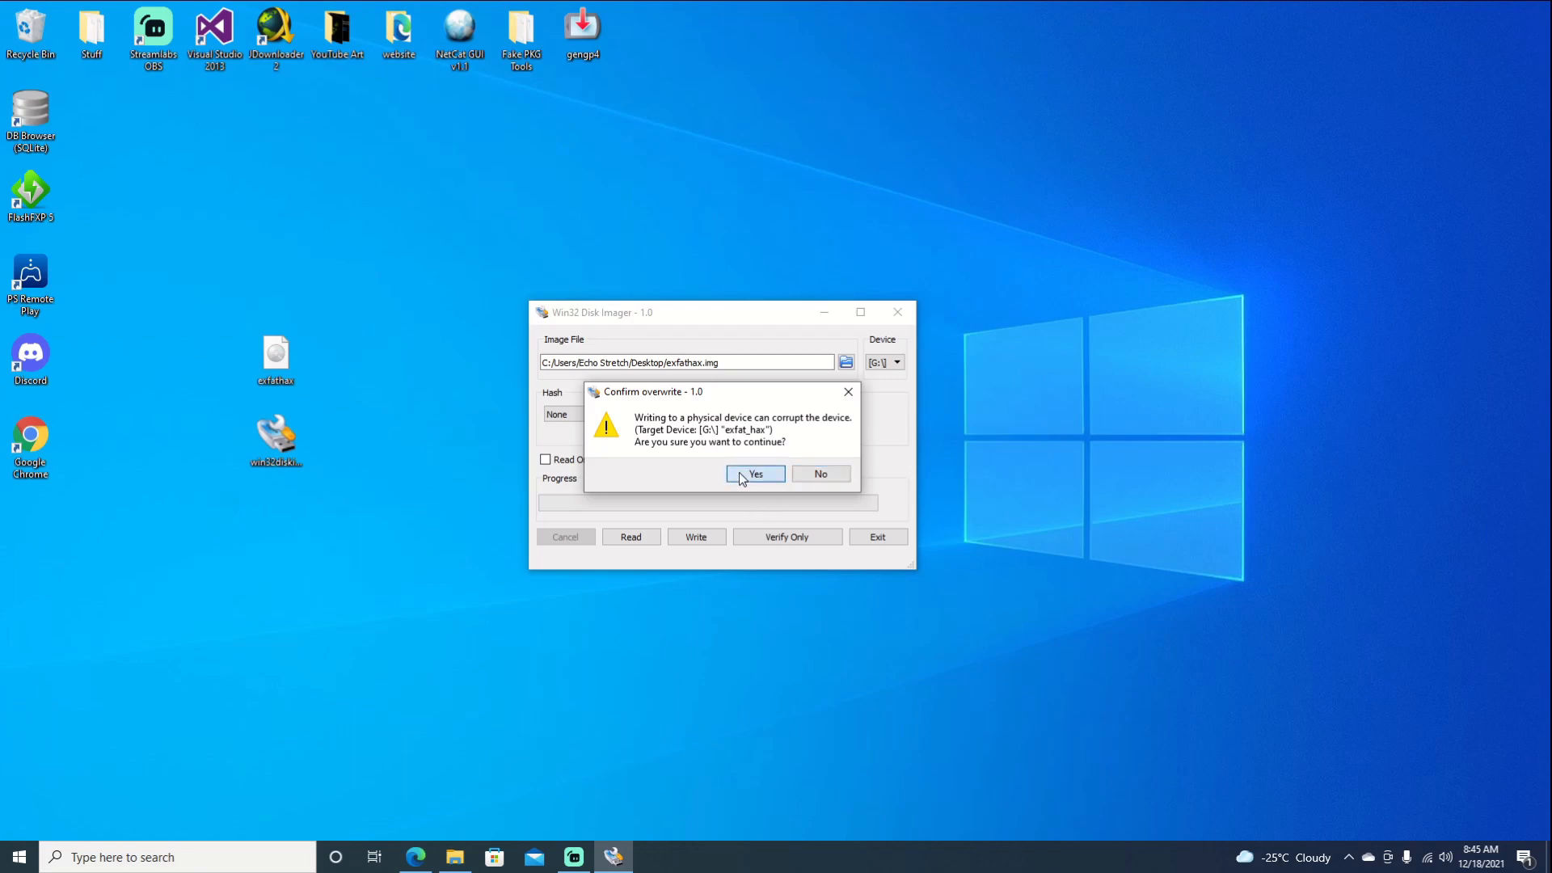
pyautogui.click(754, 474)
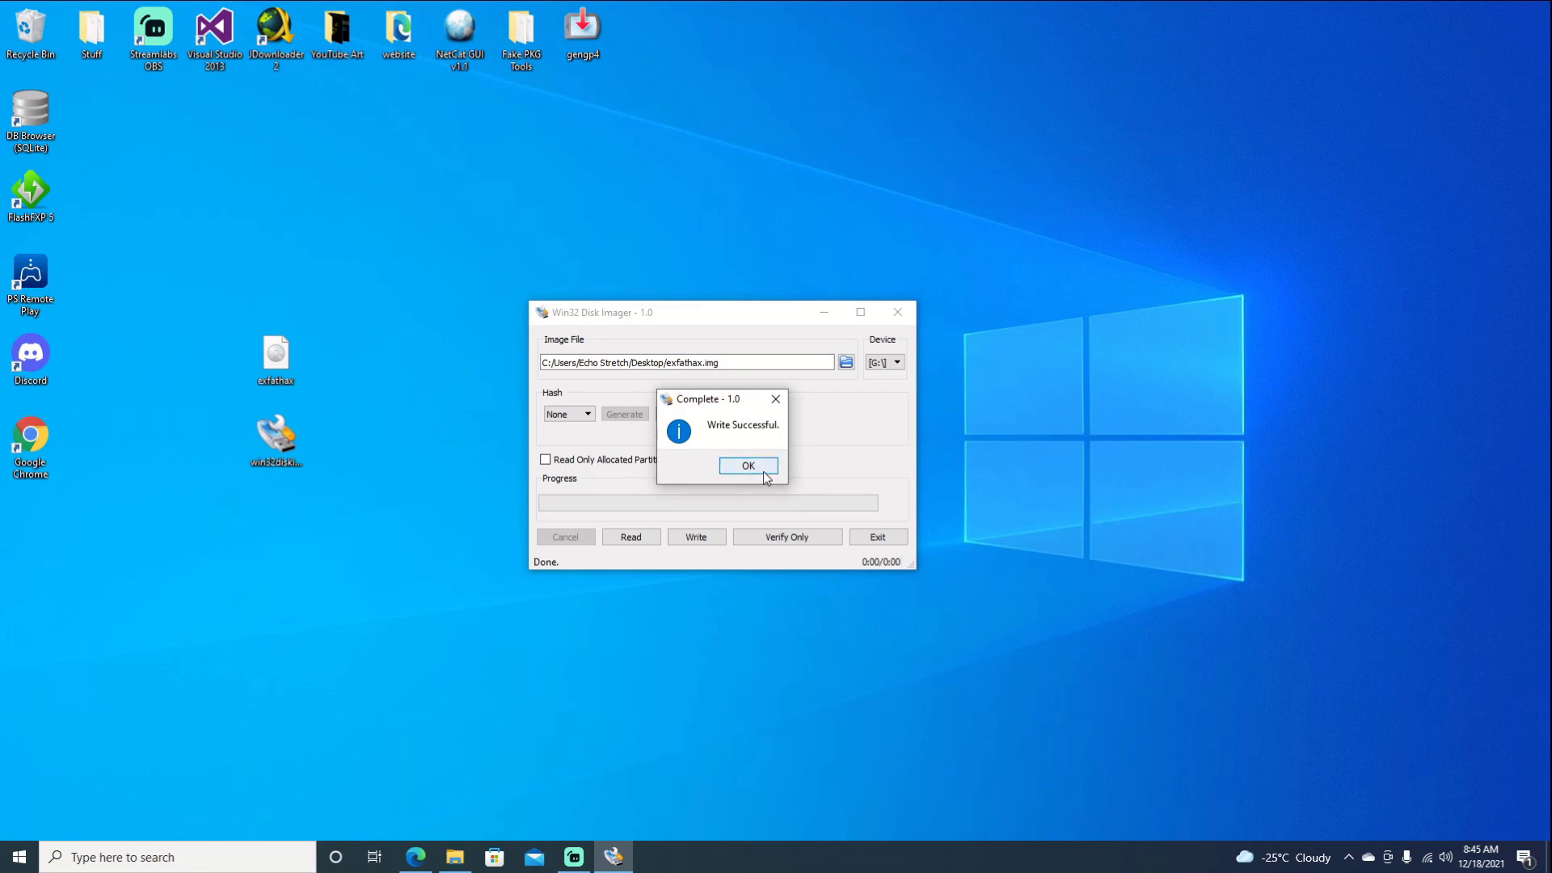
pyautogui.click(746, 465)
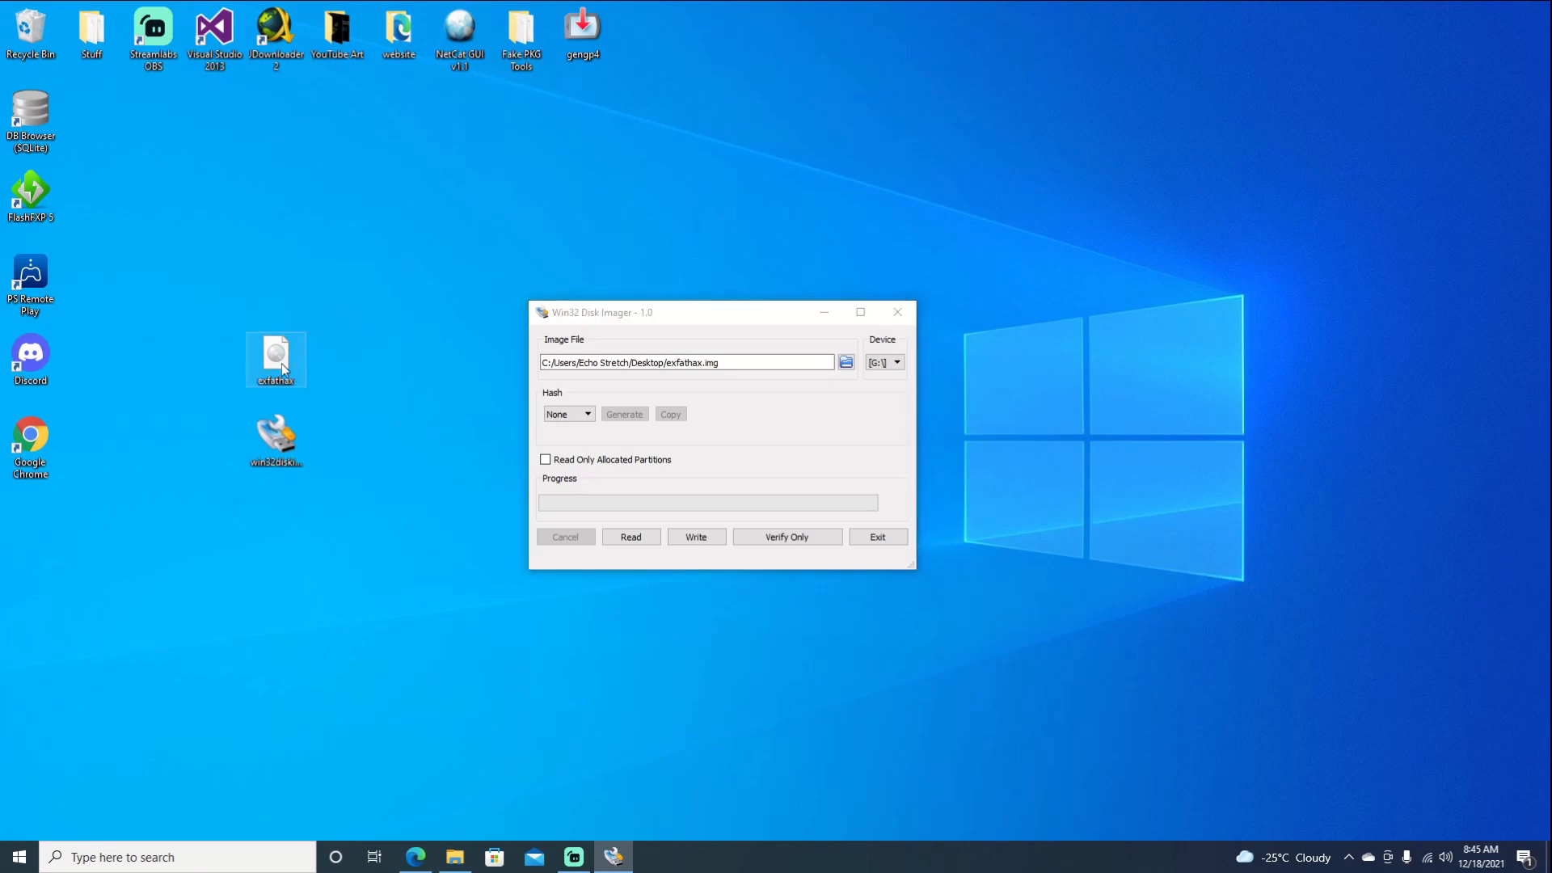
# - Review exfathax.img's properties (4.00 MB disc image), then close them and Win32 Disk Imager
pyautogui.rightClick(274, 358)
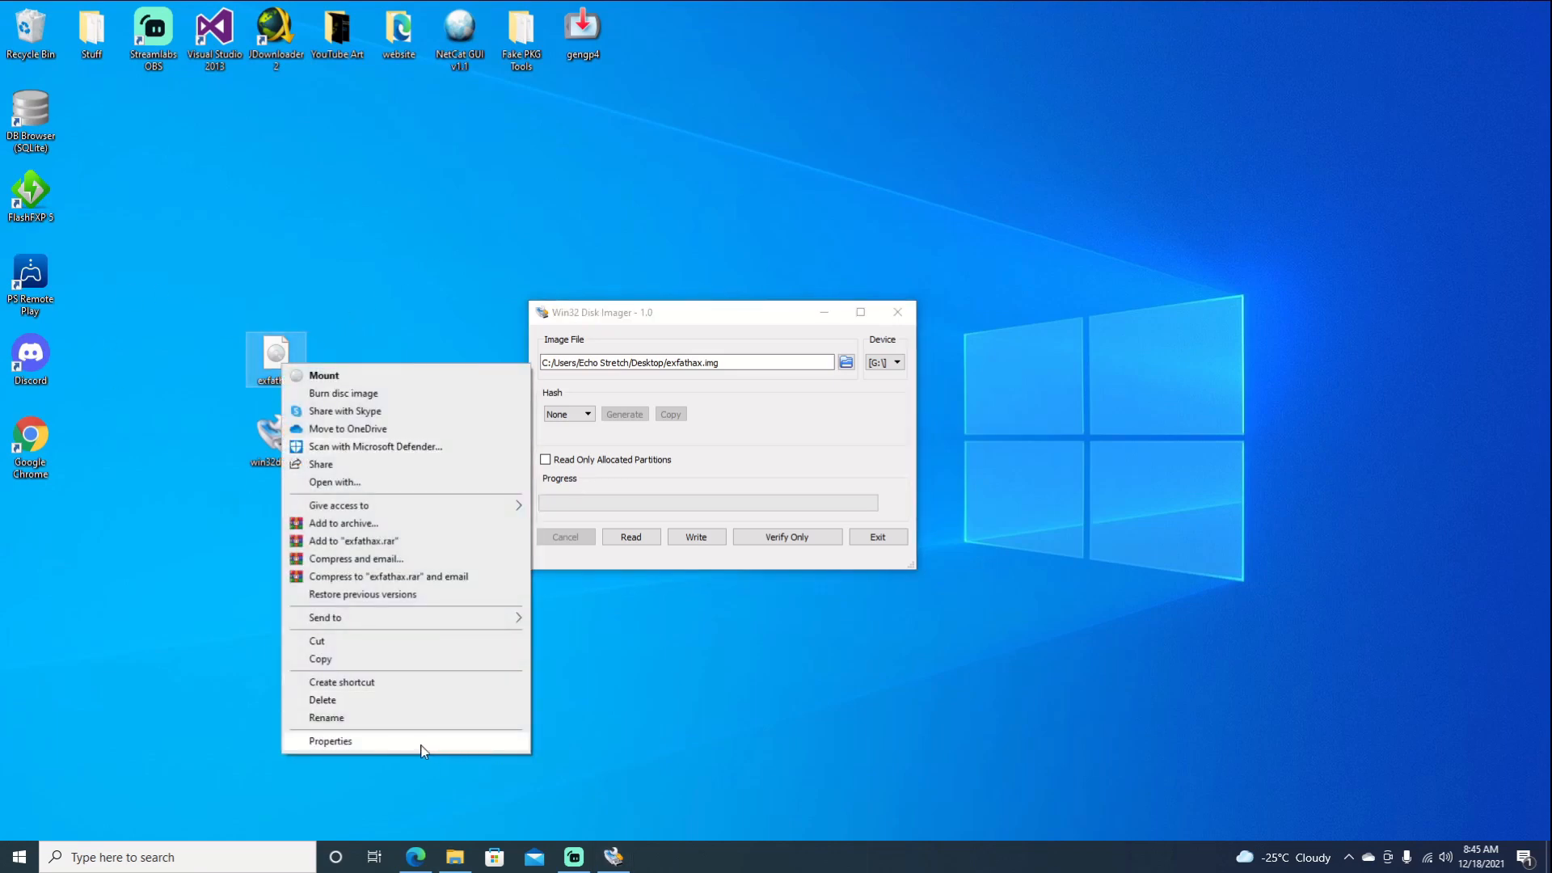
pyautogui.click(330, 740)
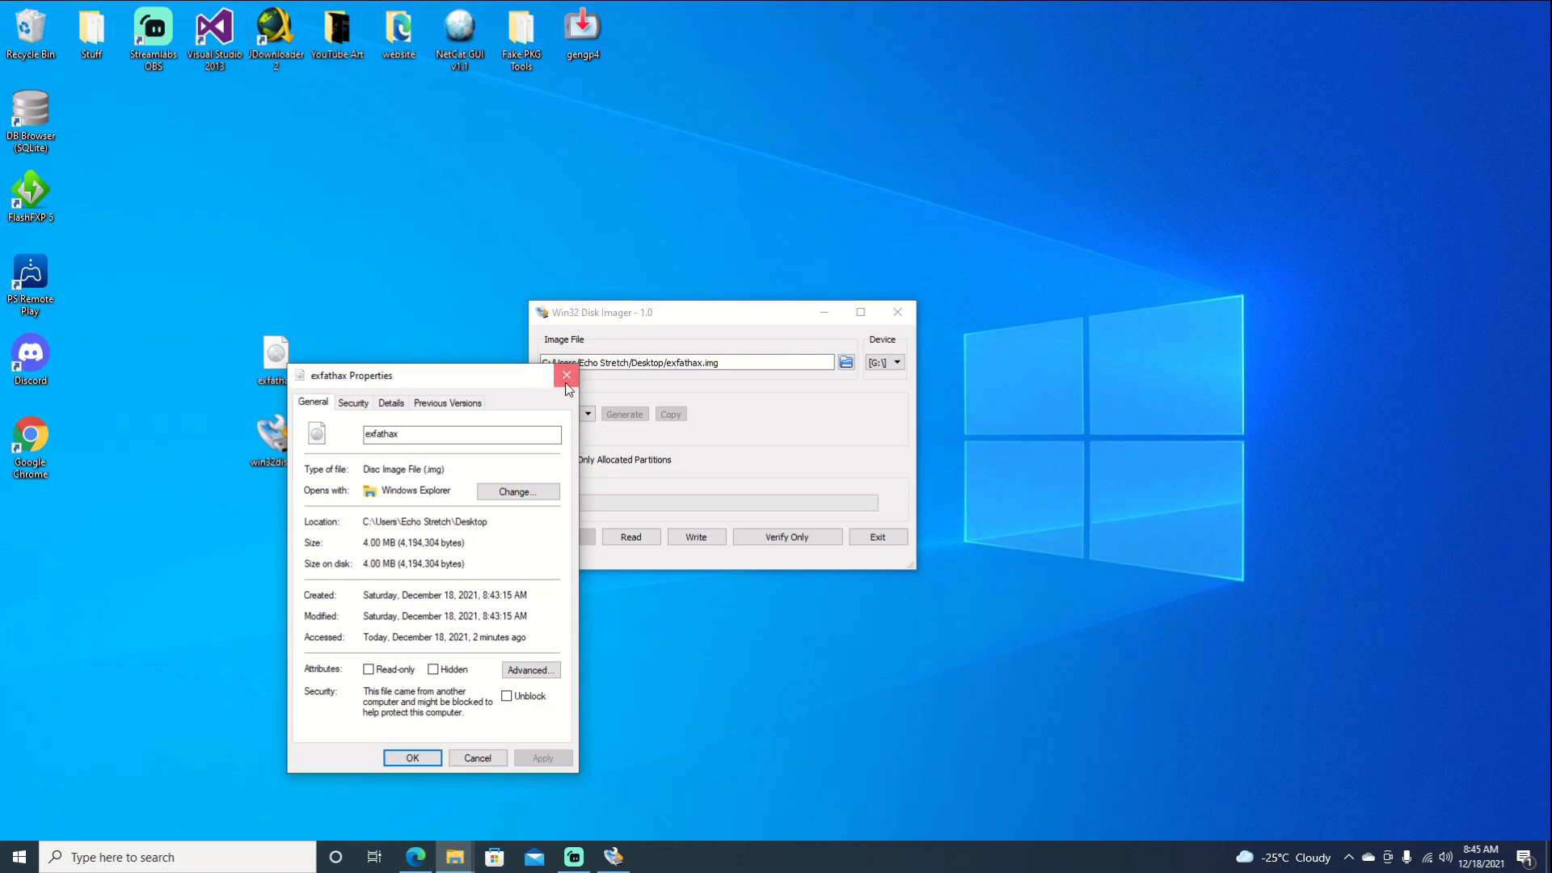
pyautogui.click(566, 377)
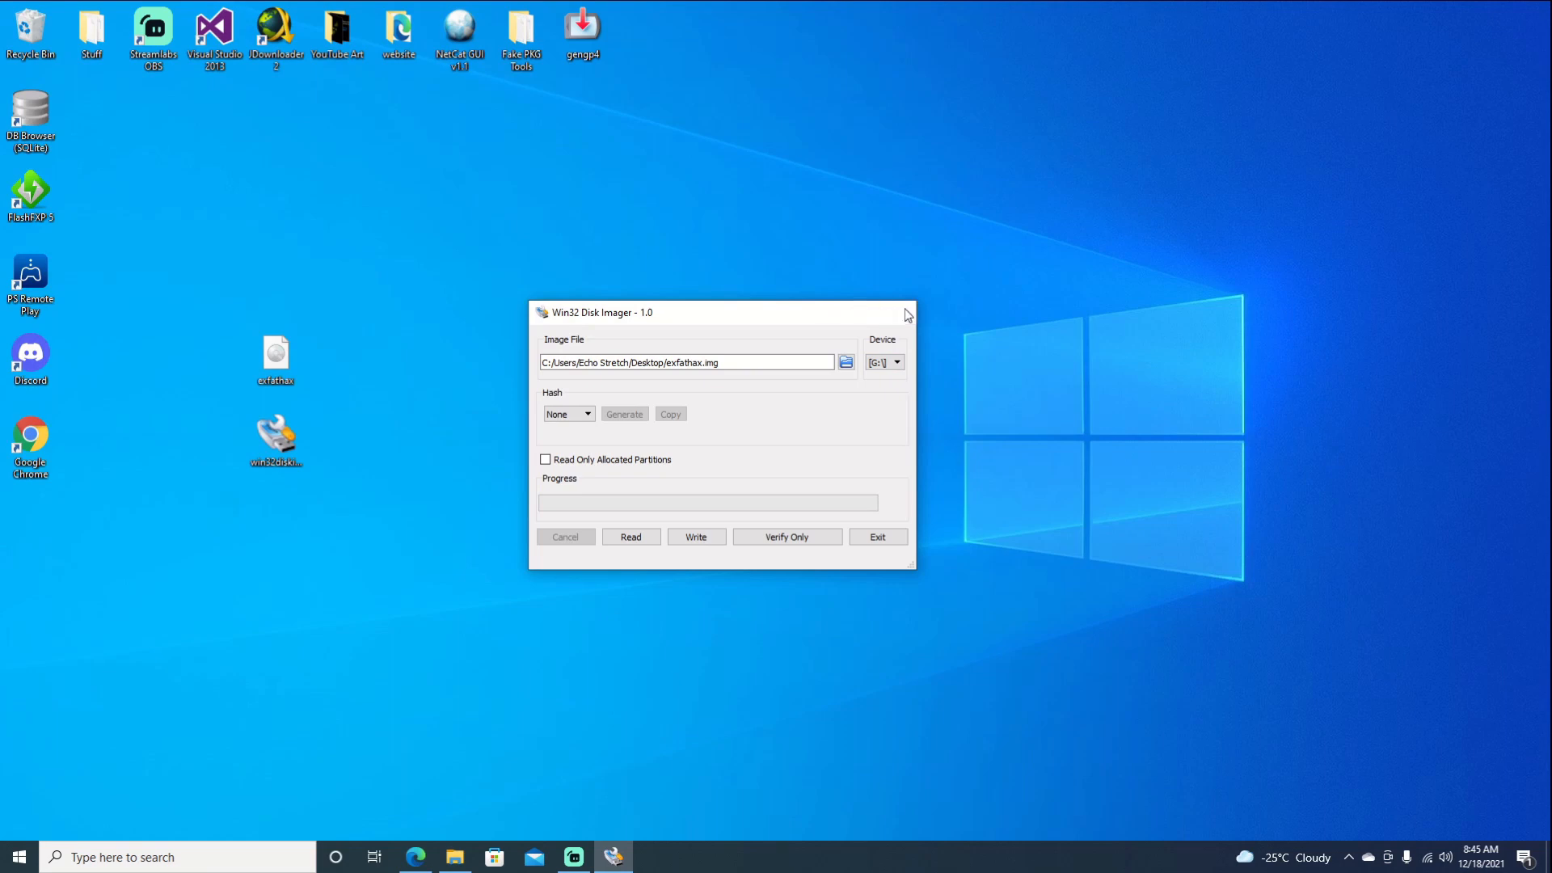
pyautogui.click(905, 312)
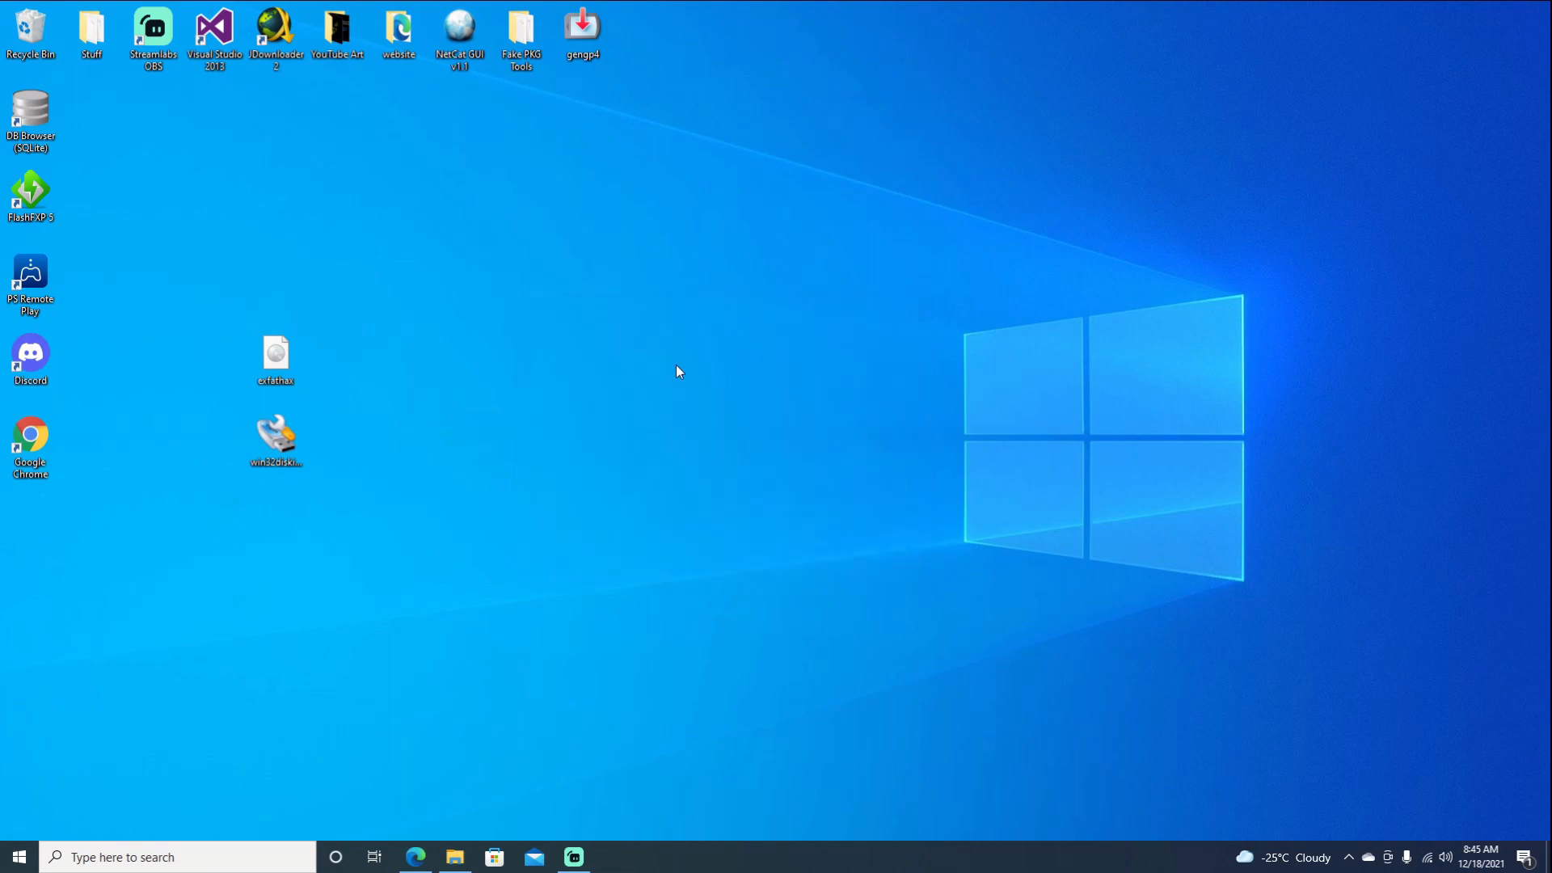